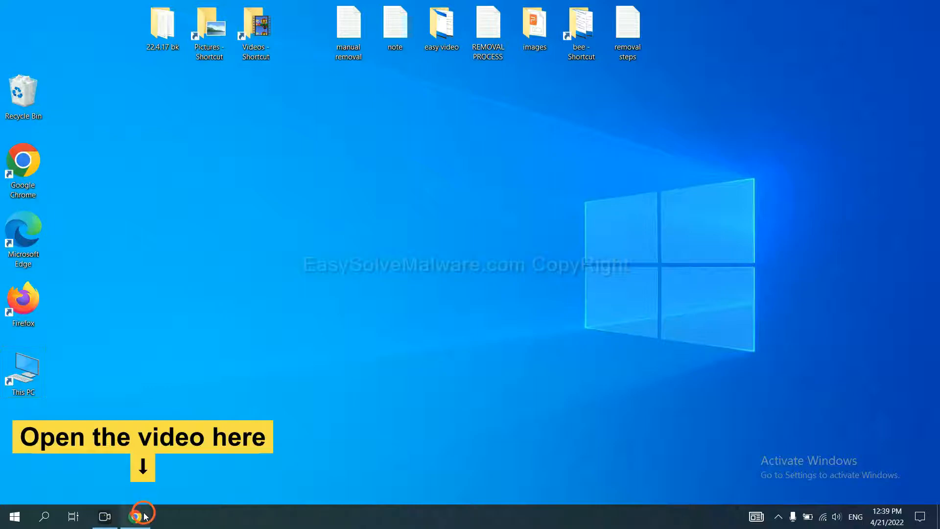
- Open the easysolvemalware.com guide in Chrome and download SpyHunter for Windows
{"action": "left_click", "coordinate": [135, 516]}
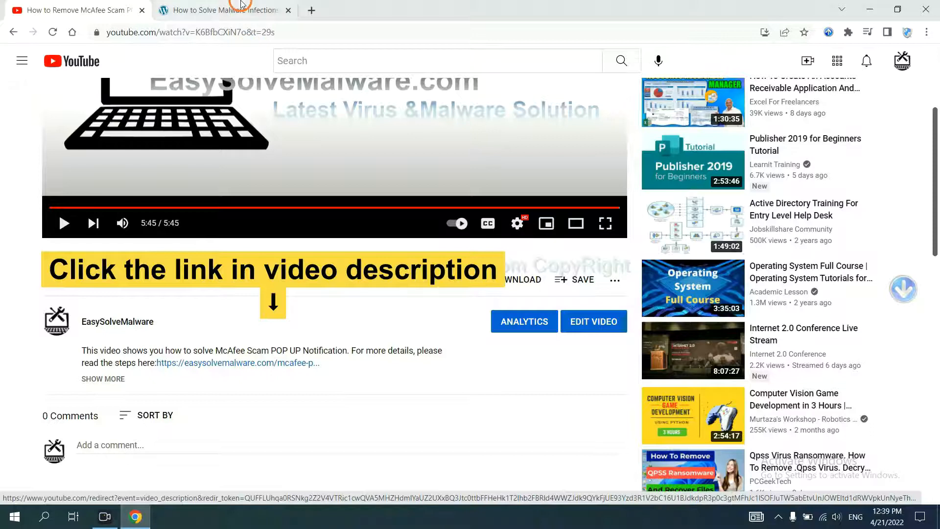
{"action": "left_click", "coordinate": [229, 9]}
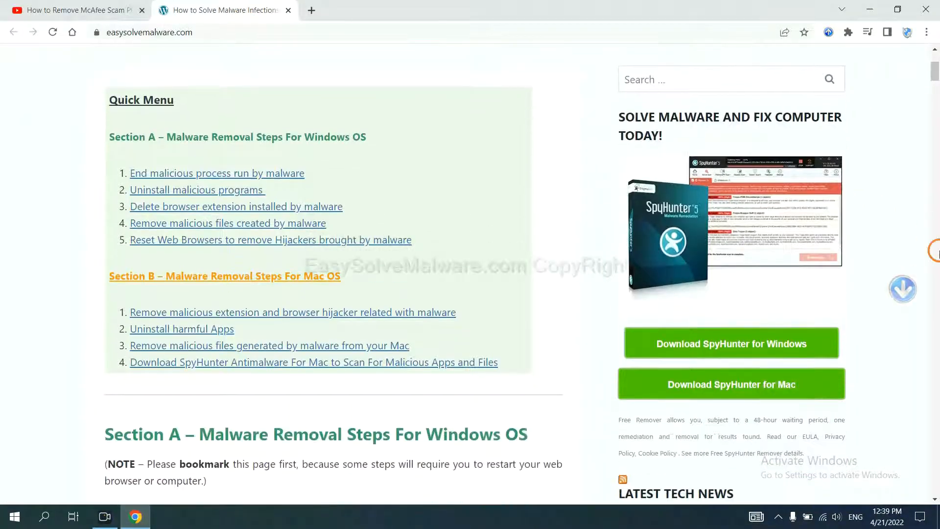
{"action": "scroll", "scroll_direction": "down", "scroll_amount": 3}
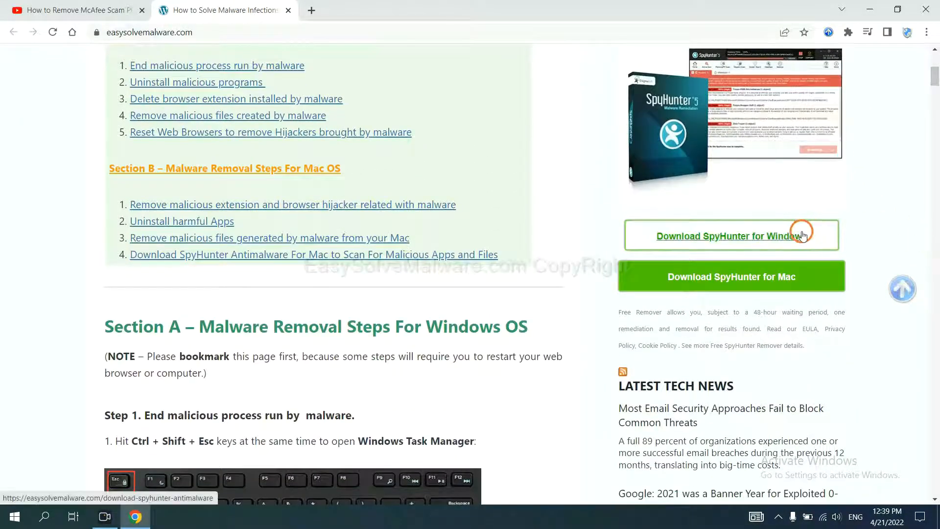
{"action": "left_click", "coordinate": [730, 236]}
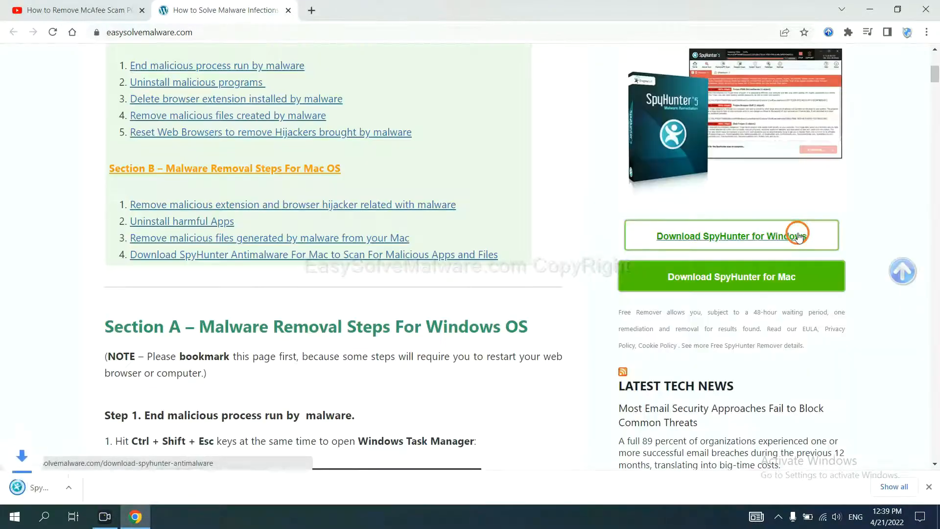
{"action": "left_click", "coordinate": [731, 247]}
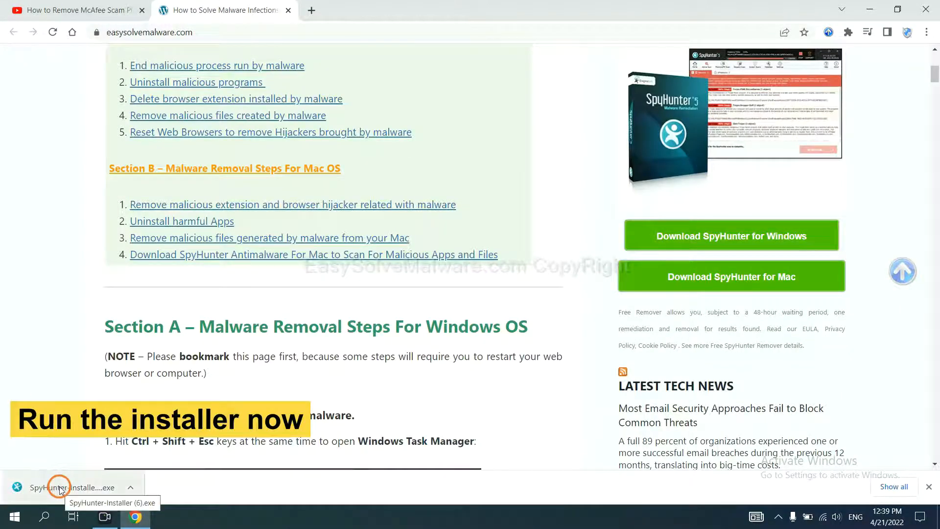
- Install SpyHunter 5 in English, accepting the EULA and finishing setup
{"action": "left_click", "coordinate": [60, 487]}
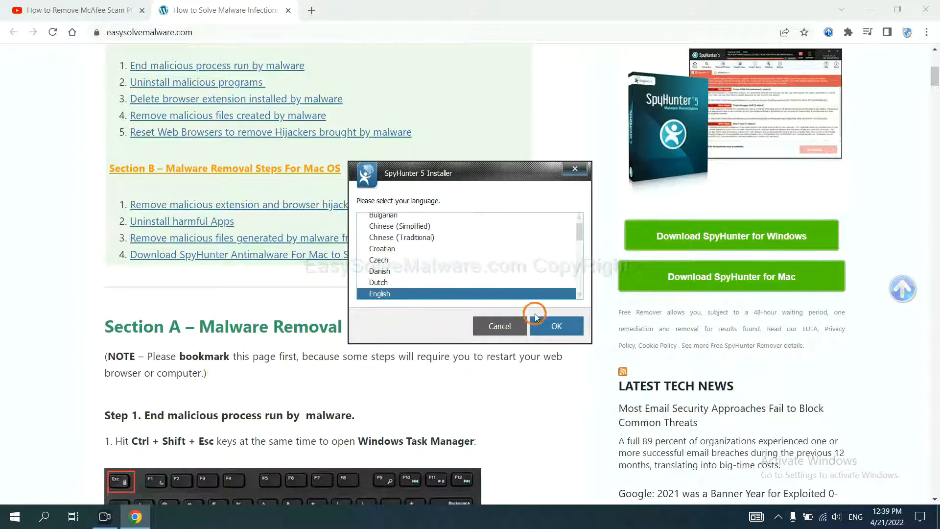
{"action": "left_click", "coordinate": [557, 325]}
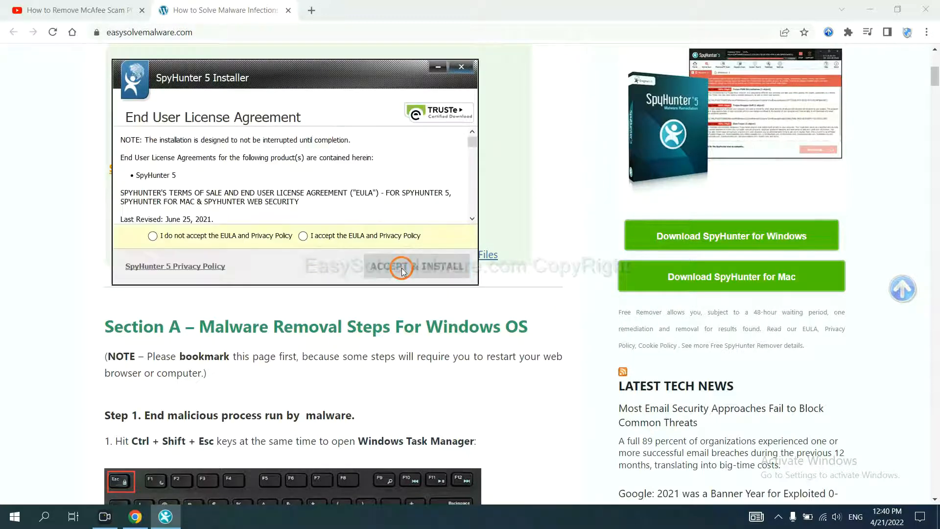
{"action": "left_click", "coordinate": [302, 236]}
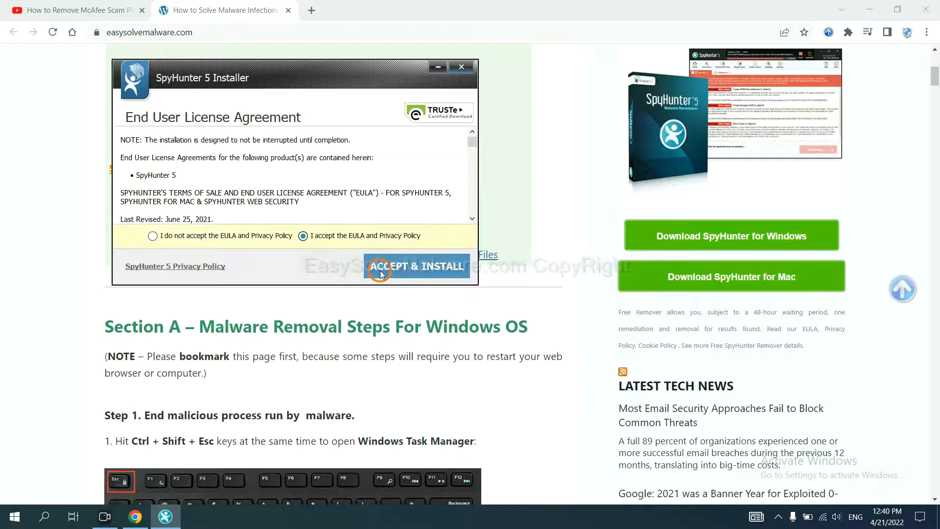
{"action": "left_click", "coordinate": [417, 266]}
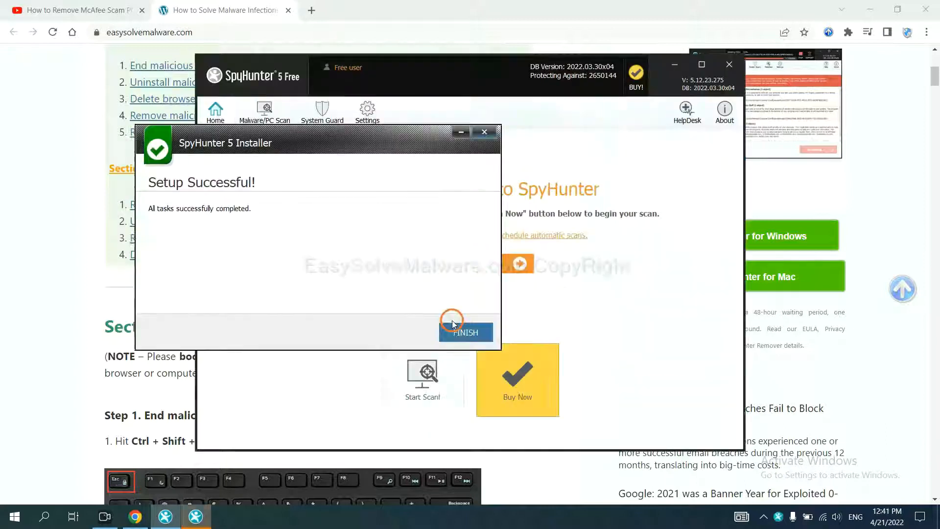
{"action": "left_click", "coordinate": [465, 332]}
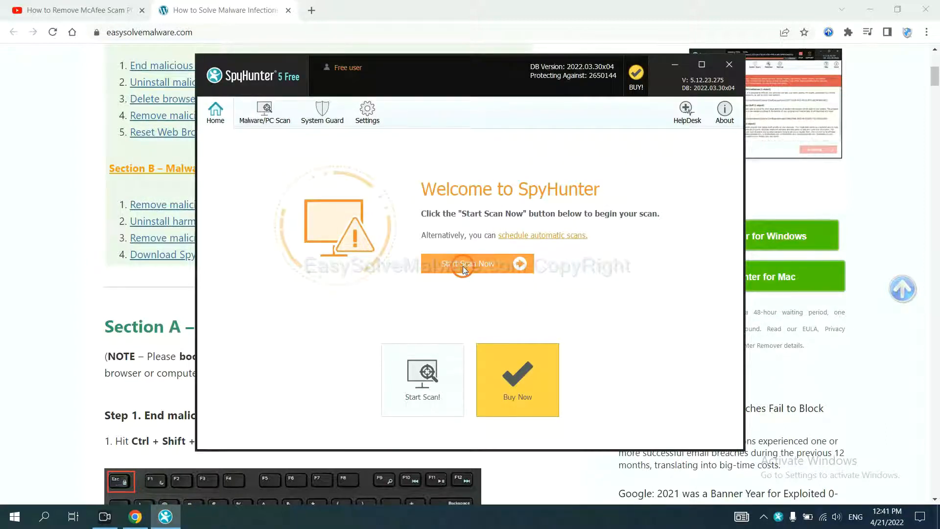
- Scan the computer with SpyHunter and continue past the unknown objects results
{"action": "left_click", "coordinate": [467, 264]}
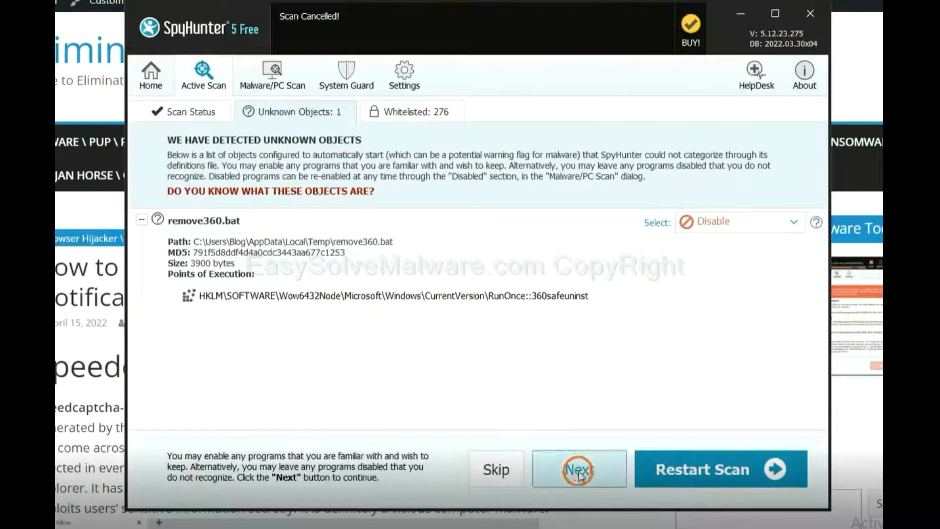
{"action": "left_click", "coordinate": [578, 469]}
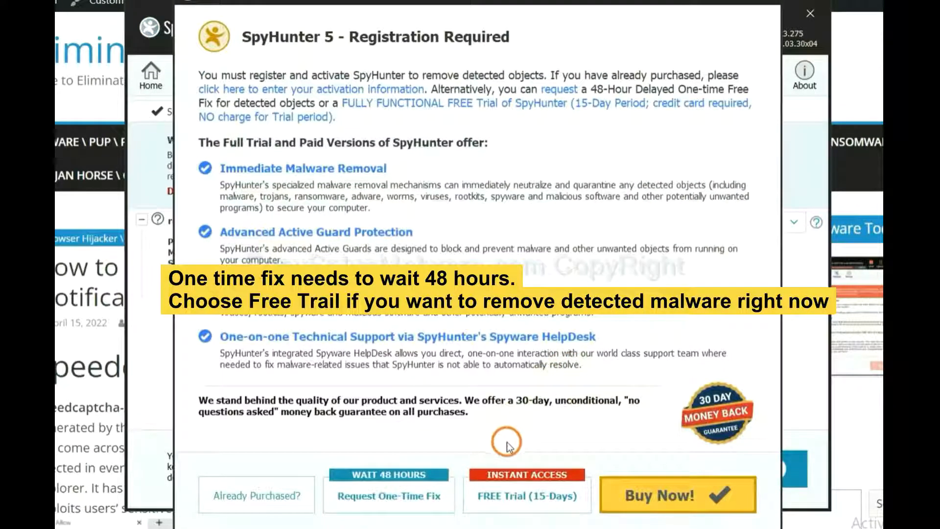
{"action": "mouse_move", "coordinate": [501, 431]}
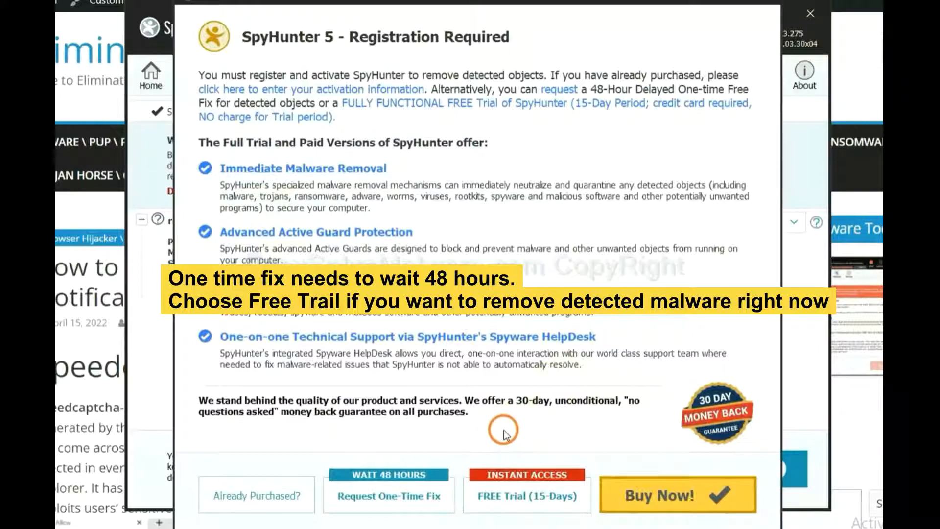
{"action": "mouse_move", "coordinate": [398, 496]}
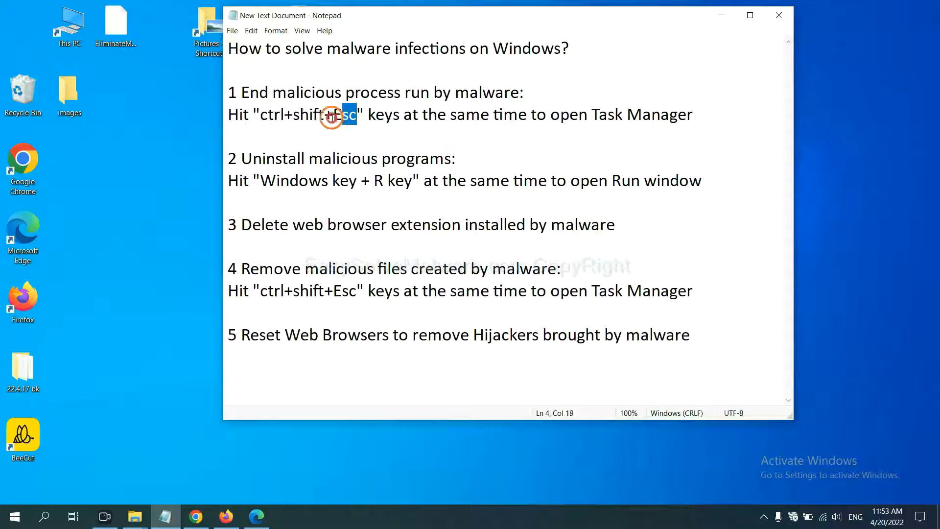
{"action": "left_click_drag", "start_coordinate": [355, 114], "coordinate": [258, 115]}
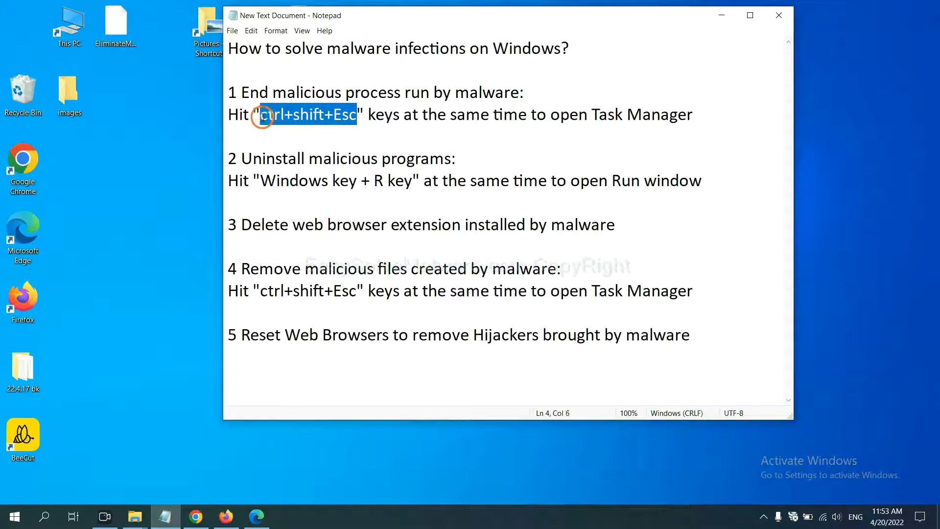
{"action": "key", "text": "ctrl+shift+esc"}
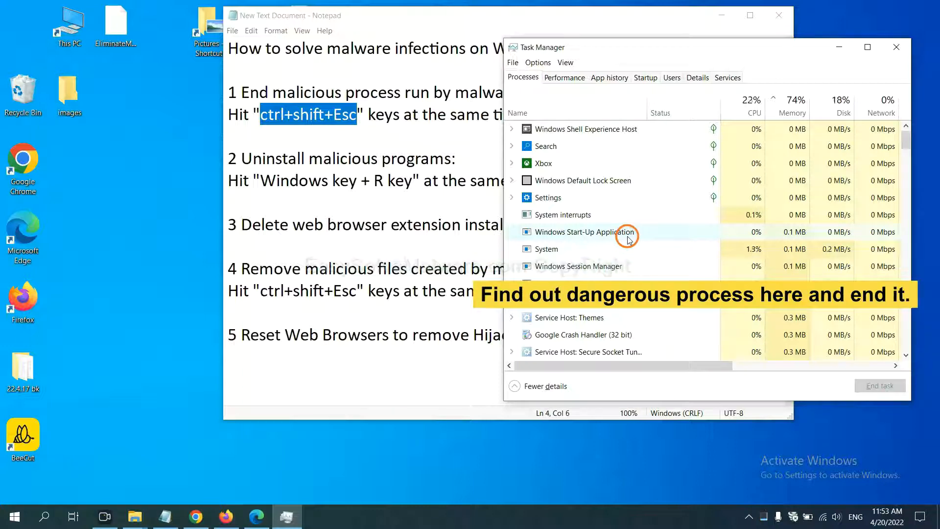
{"action": "left_click", "coordinate": [628, 249]}
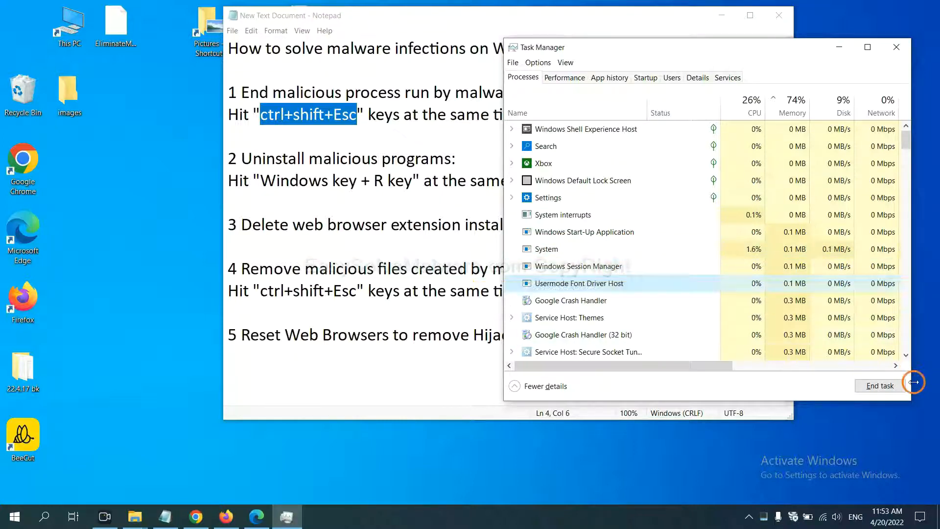
{"action": "mouse_move", "coordinate": [877, 34]}
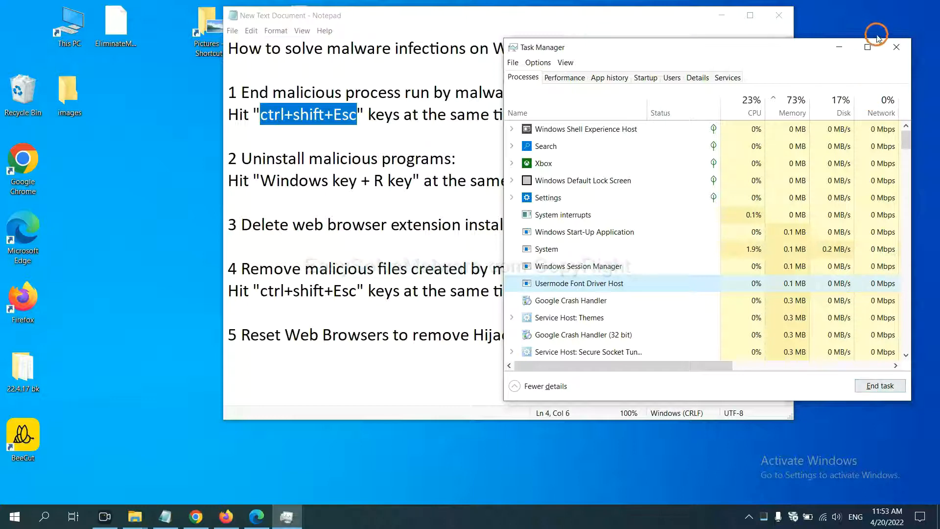
{"action": "left_click", "coordinate": [896, 47]}
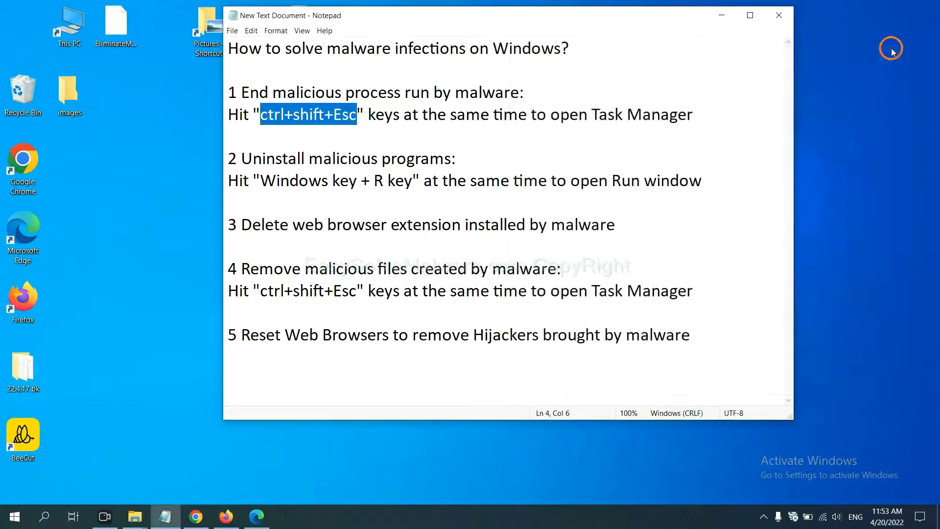
{"action": "left_click", "coordinate": [424, 180]}
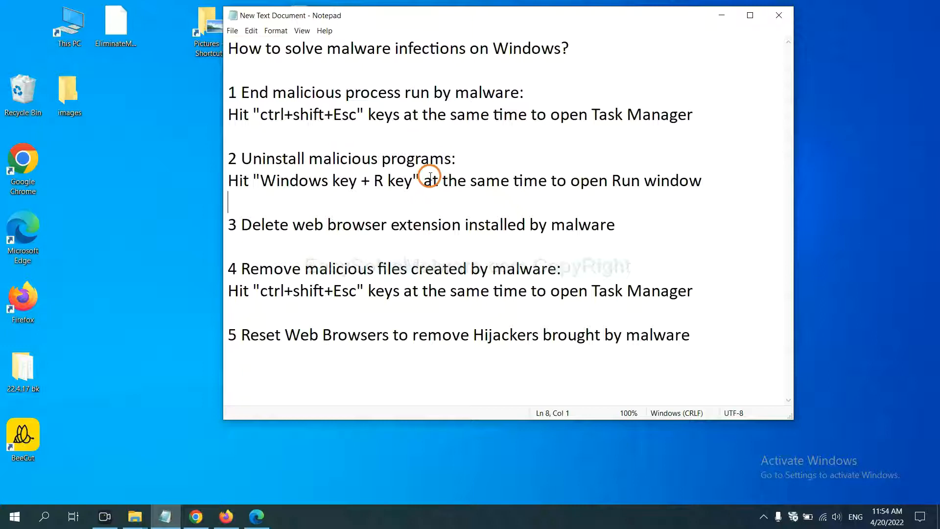
{"action": "mouse_move", "coordinate": [218, 193]}
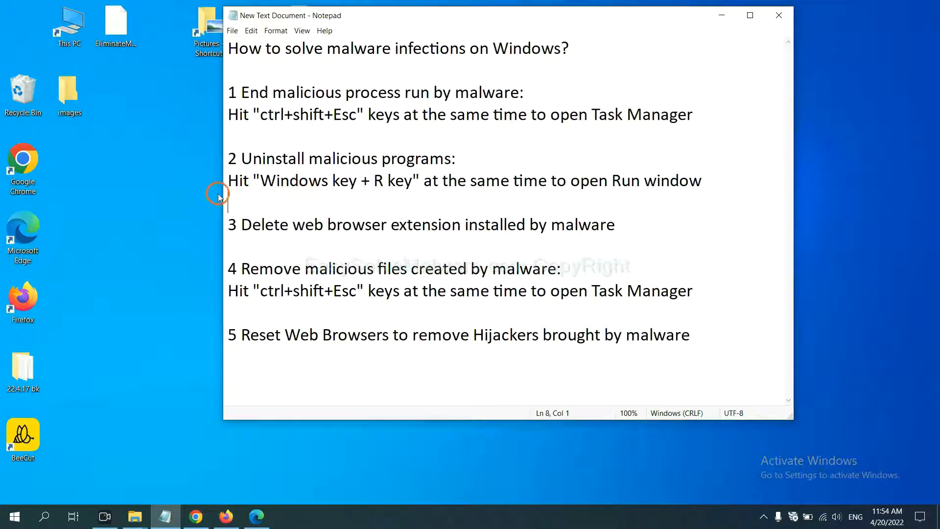
- Launch 'control panel' from the Run window, moved up and to the right
{"action": "double_click", "coordinate": [294, 181]}
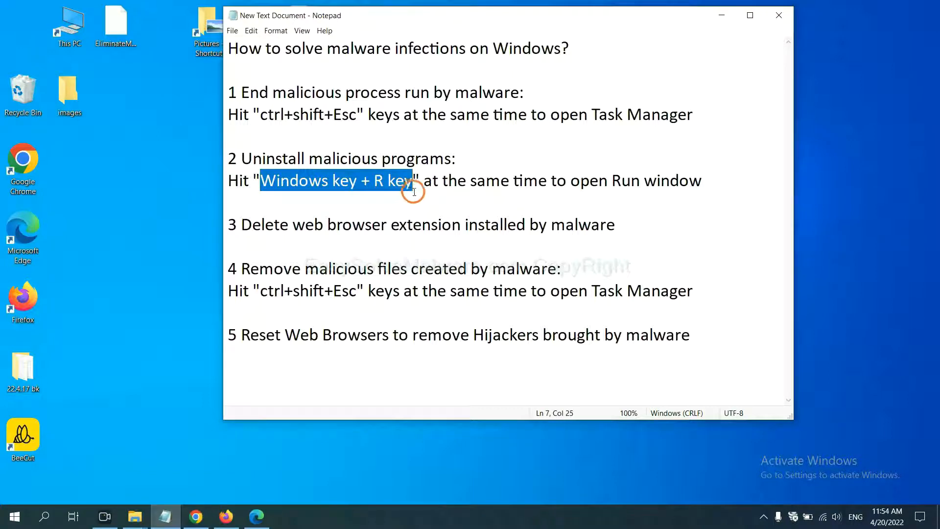
{"action": "key", "text": "Win+r"}
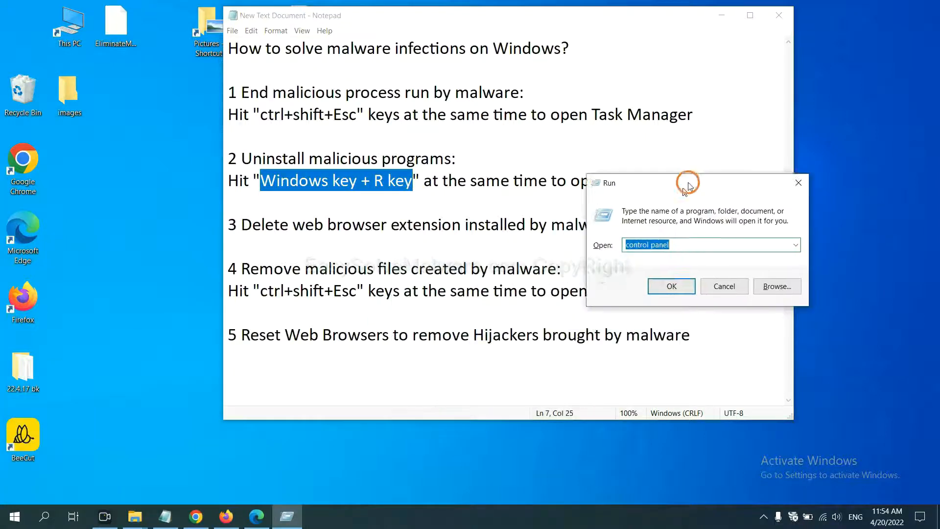
{"action": "left_click_drag", "start_coordinate": [687, 182], "coordinate": [726, 156]}
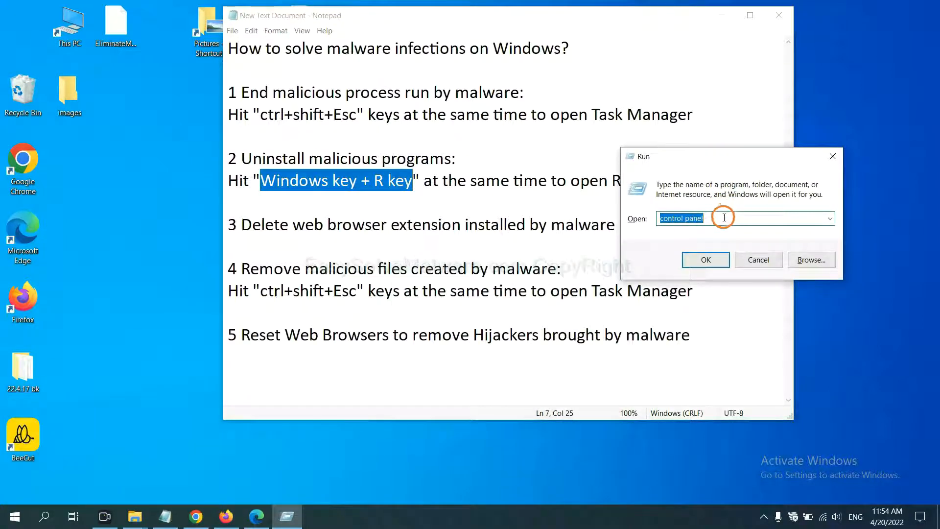
{"action": "left_click", "coordinate": [732, 220]}
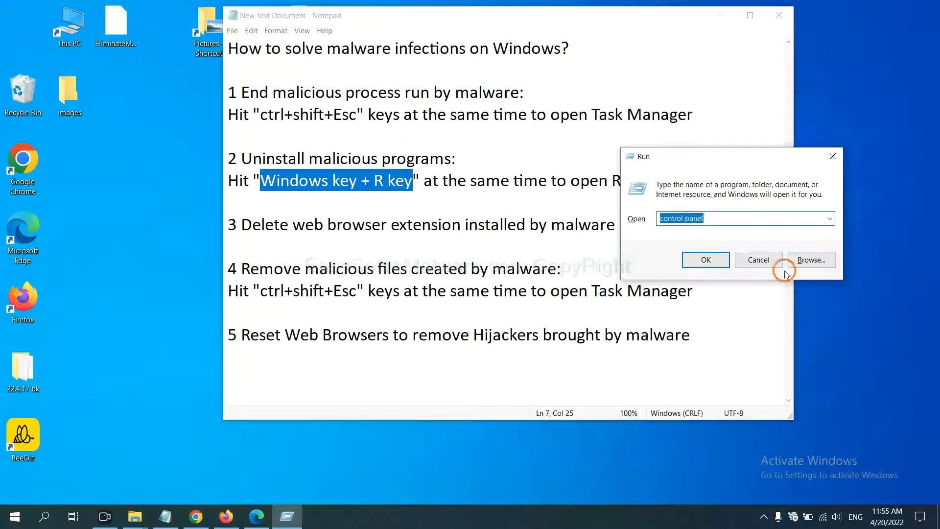
{"action": "left_click", "coordinate": [758, 260]}
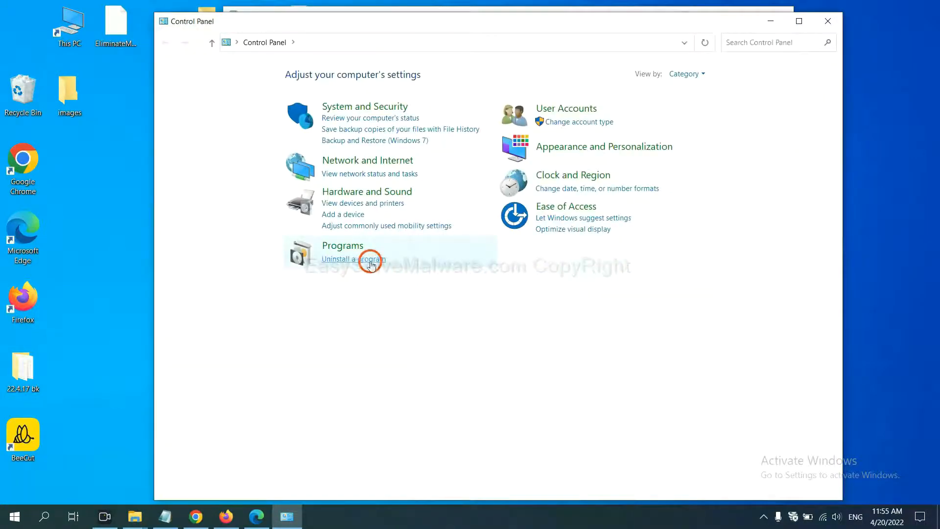
- Open Uninstall a program and select a suspicious program in the list
{"action": "left_click", "coordinate": [363, 259]}
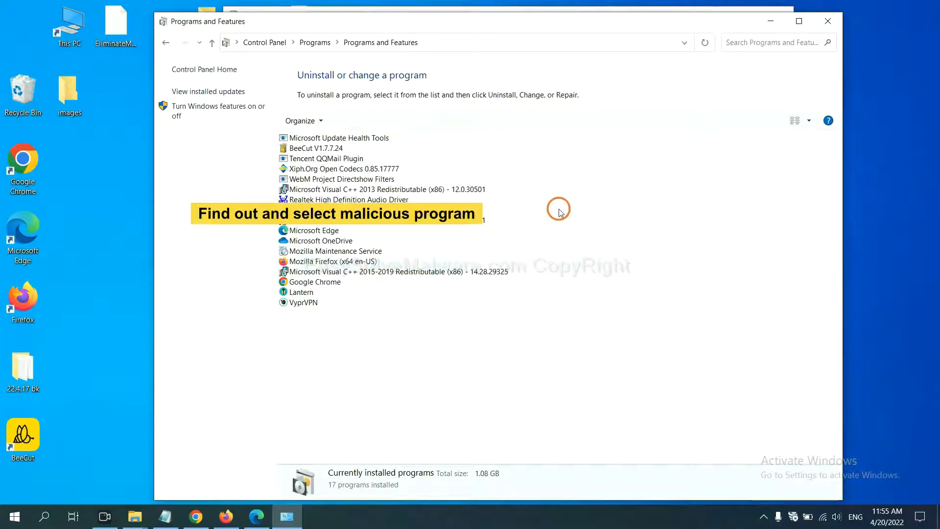
{"action": "mouse_move", "coordinate": [569, 202]}
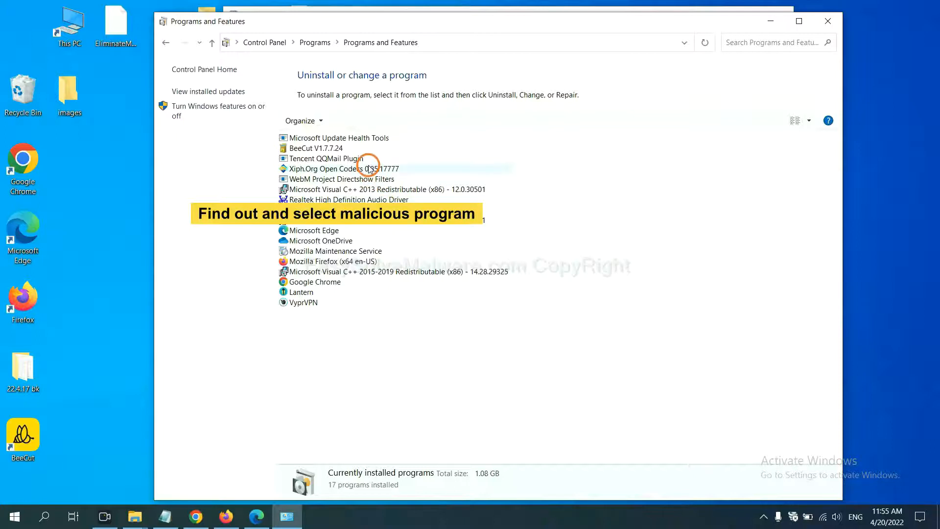
{"action": "left_click", "coordinate": [337, 169]}
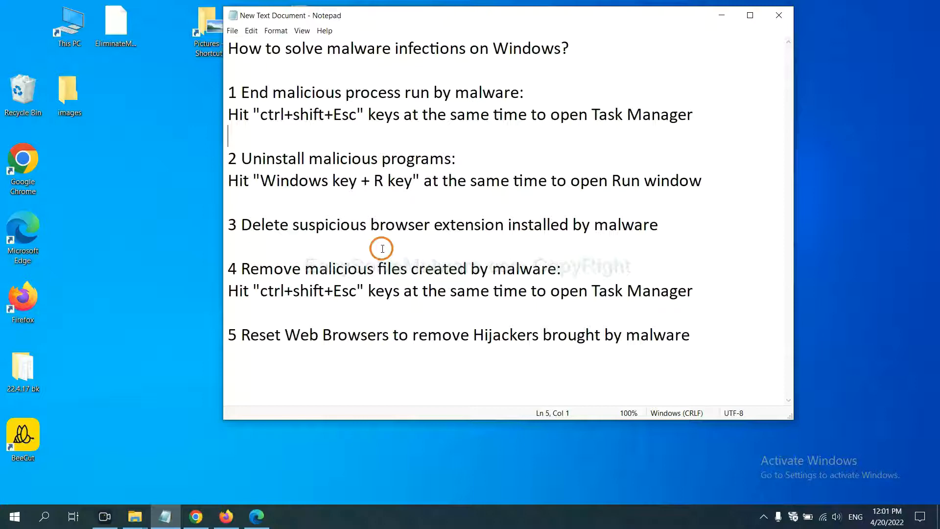
- Open Chrome's Extensions page via More tools to review the Scroll To Top extension
{"action": "left_click", "coordinate": [195, 516]}
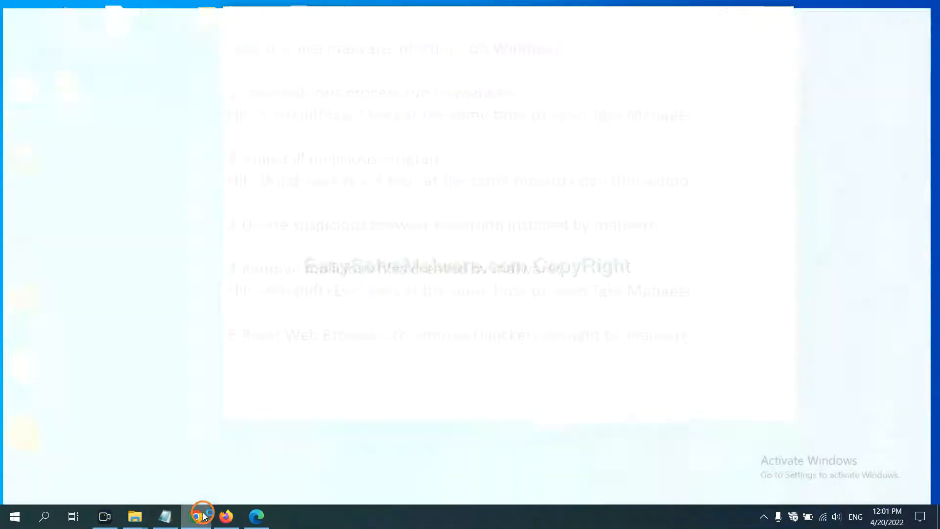
{"action": "left_click", "coordinate": [196, 516]}
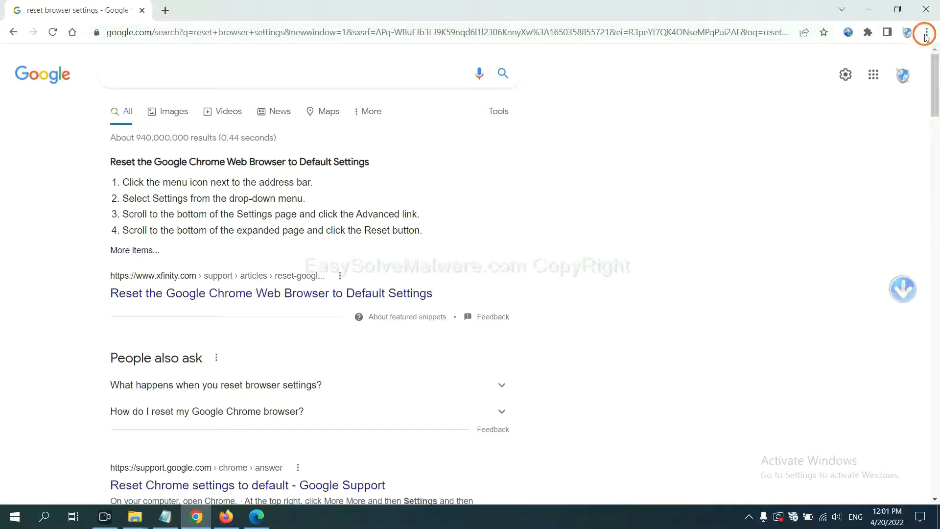
{"action": "left_click", "coordinate": [926, 31]}
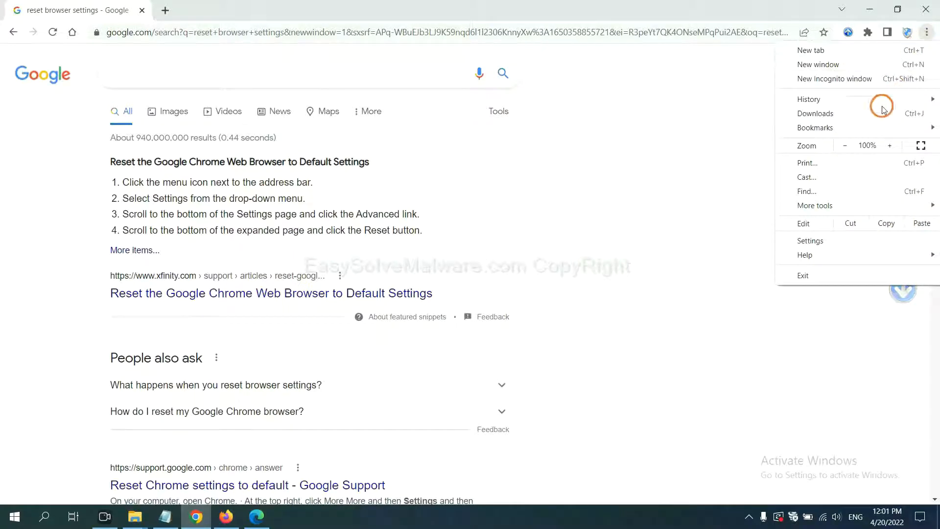
{"action": "left_click", "coordinate": [815, 205]}
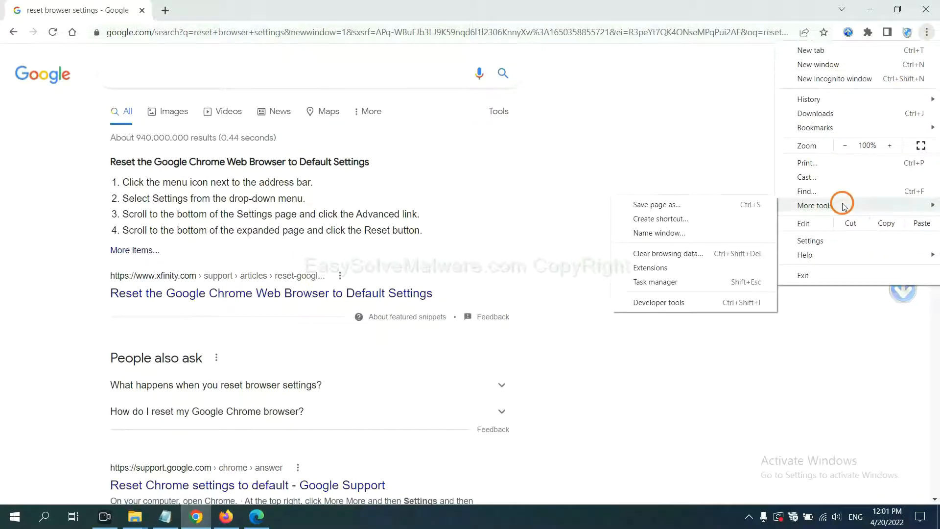
{"action": "left_click", "coordinate": [650, 268]}
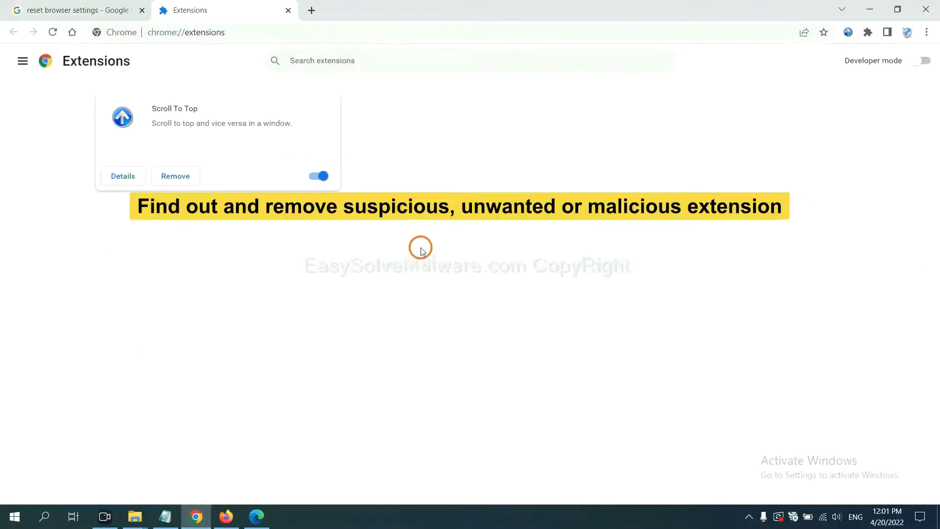
{"action": "mouse_move", "coordinate": [426, 239]}
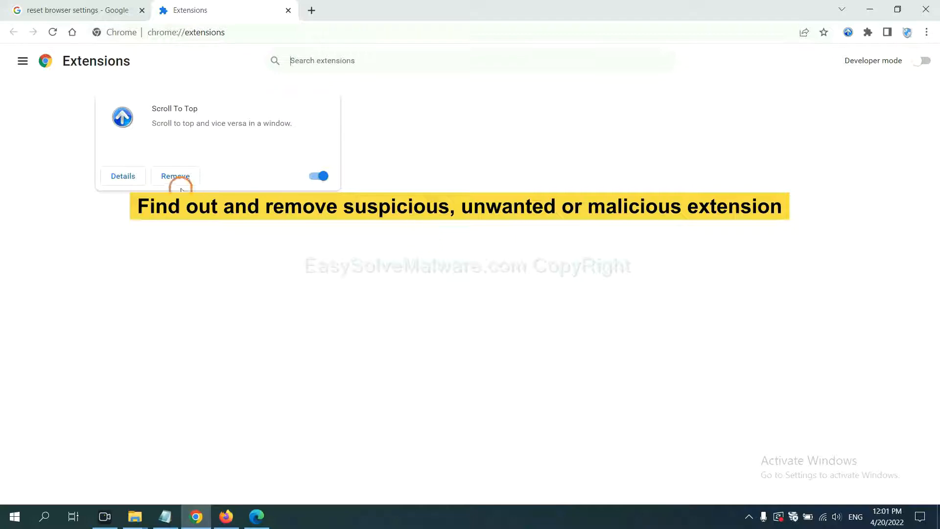
{"action": "mouse_move", "coordinate": [340, 376]}
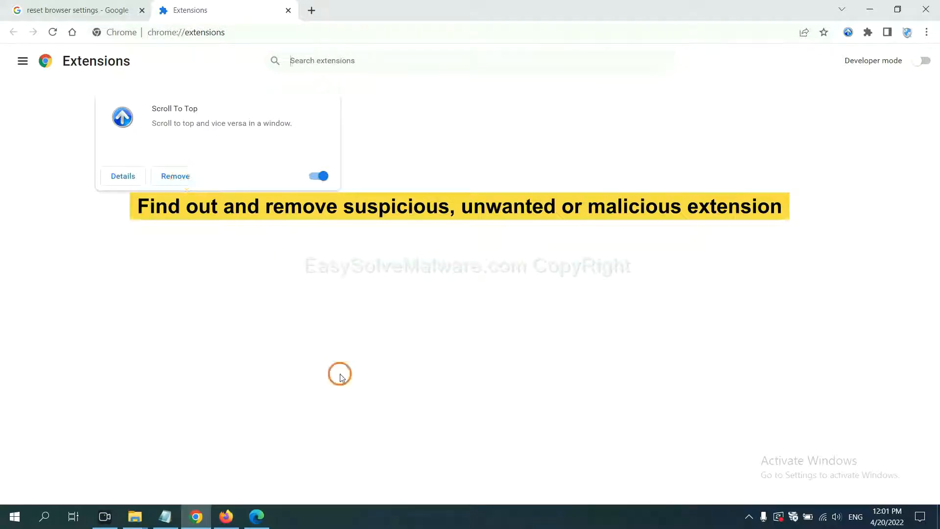
{"action": "left_click", "coordinate": [226, 516]}
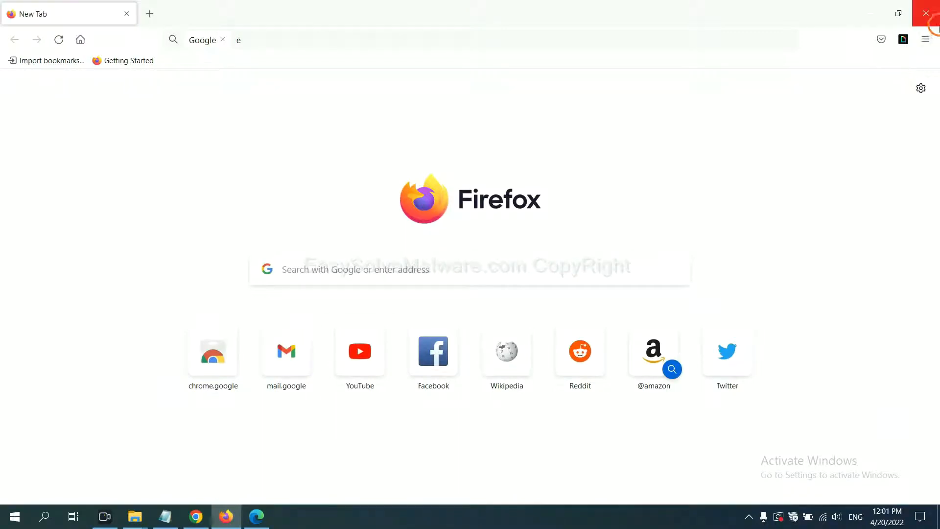
- Open Firefox's Add-ons Manager and the GIPHY for Firefox extension's options menu
{"action": "left_click", "coordinate": [925, 38]}
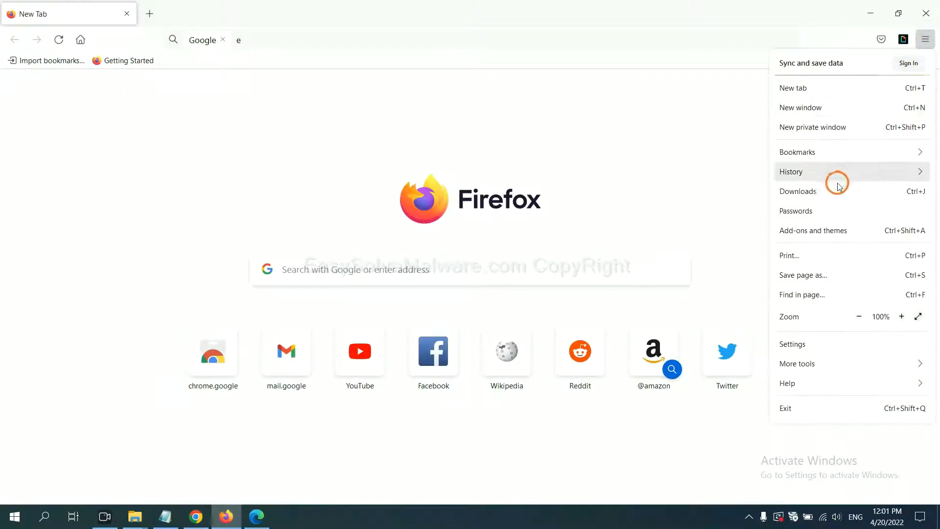
{"action": "mouse_move", "coordinate": [821, 238]}
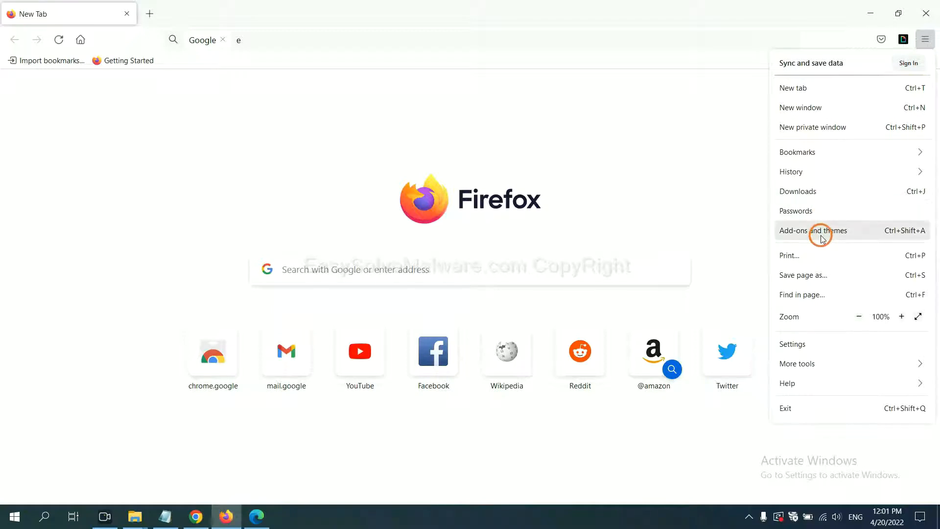
{"action": "left_click", "coordinate": [812, 230]}
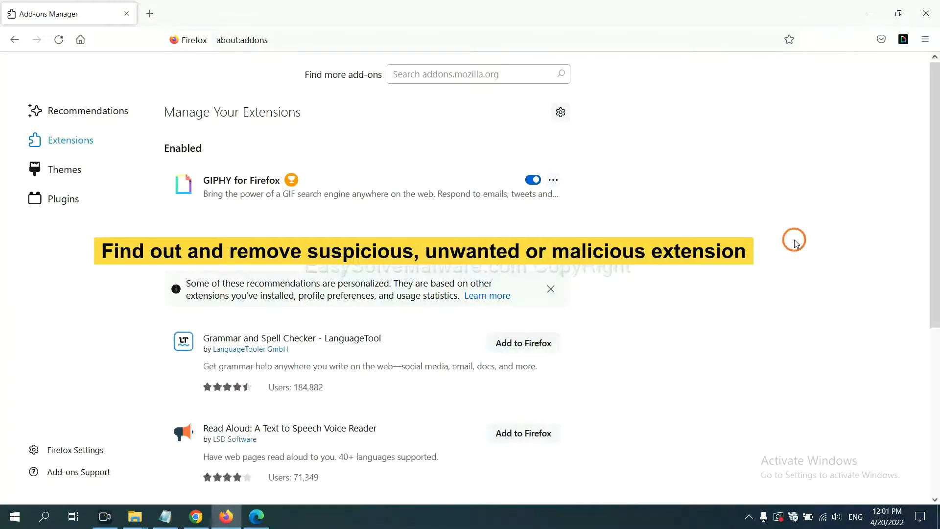
{"action": "mouse_move", "coordinate": [787, 239]}
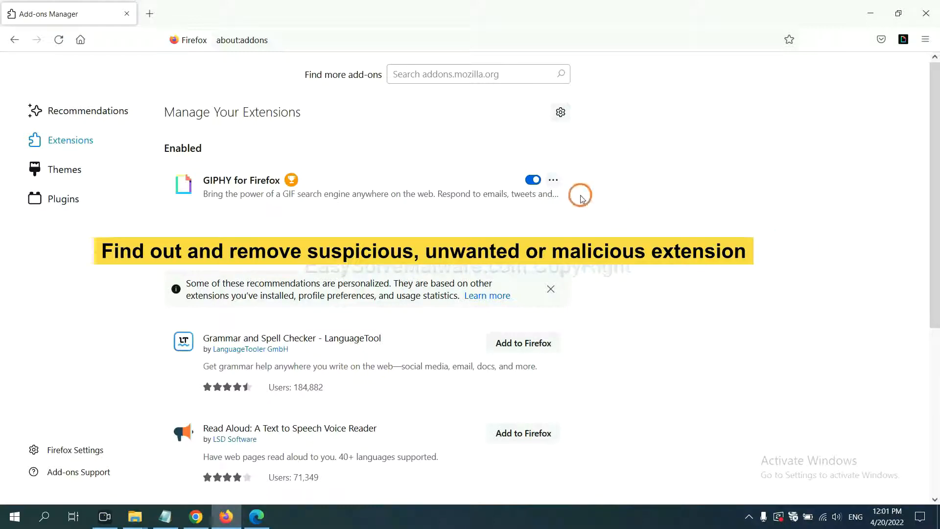
{"action": "left_click", "coordinate": [553, 180]}
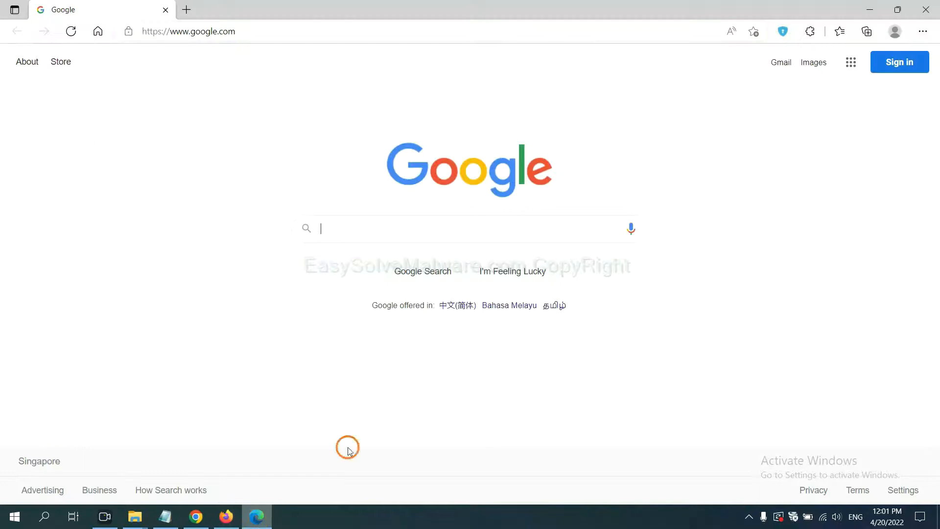
{"action": "mouse_move", "coordinate": [919, 42]}
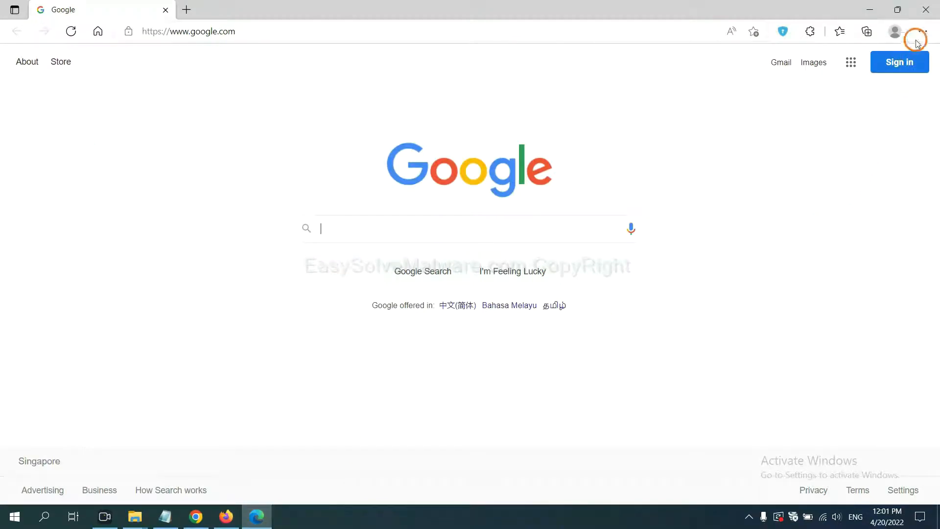
- Remove the ArcVpn Free Fast VPN Proxy extension from Edge's Manage extensions page
{"action": "left_click", "coordinate": [922, 31]}
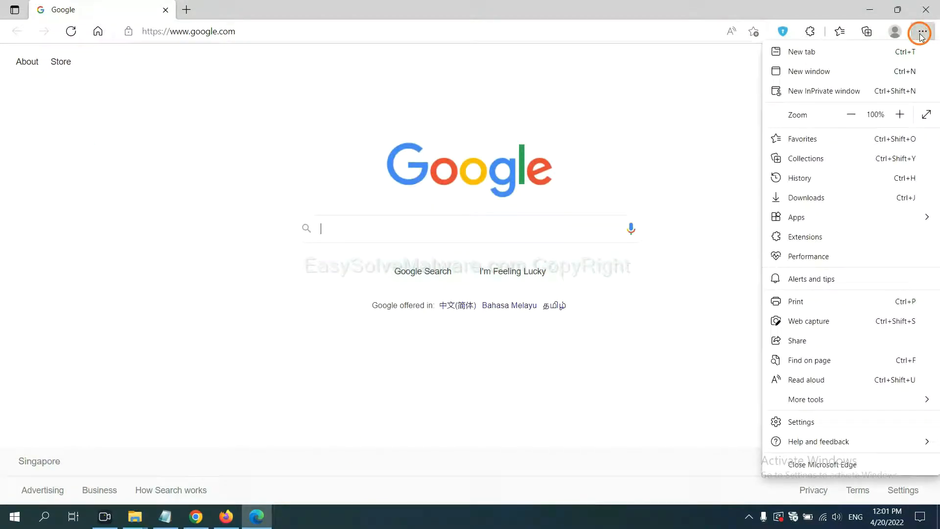
{"action": "mouse_move", "coordinate": [807, 237]}
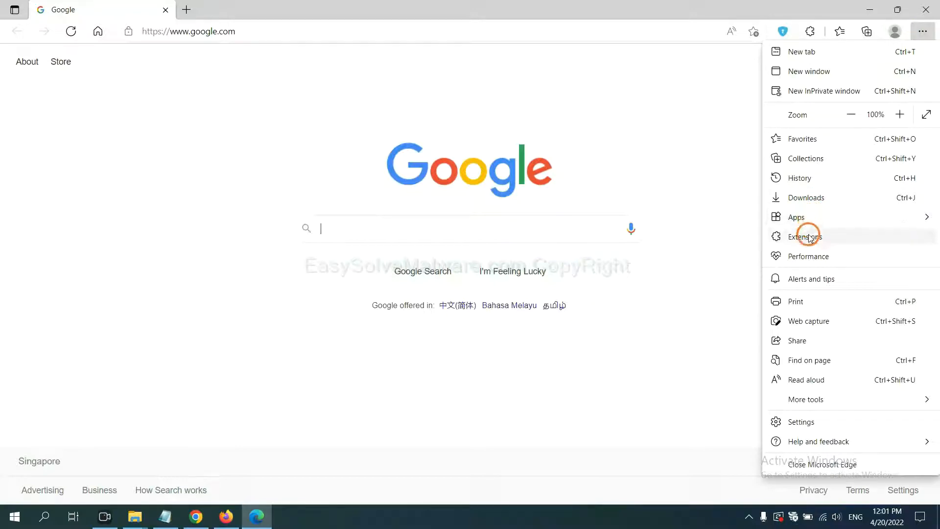
{"action": "left_click", "coordinate": [804, 236]}
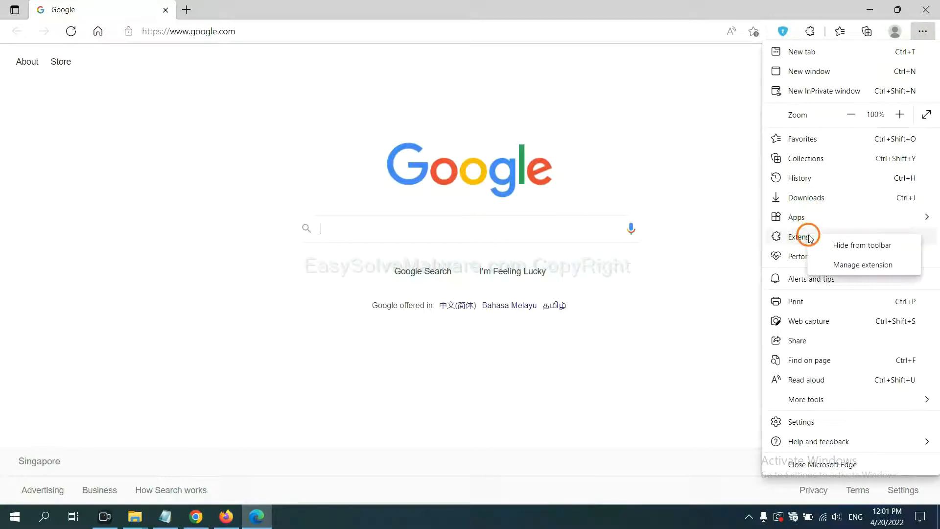
{"action": "mouse_move", "coordinate": [844, 265]}
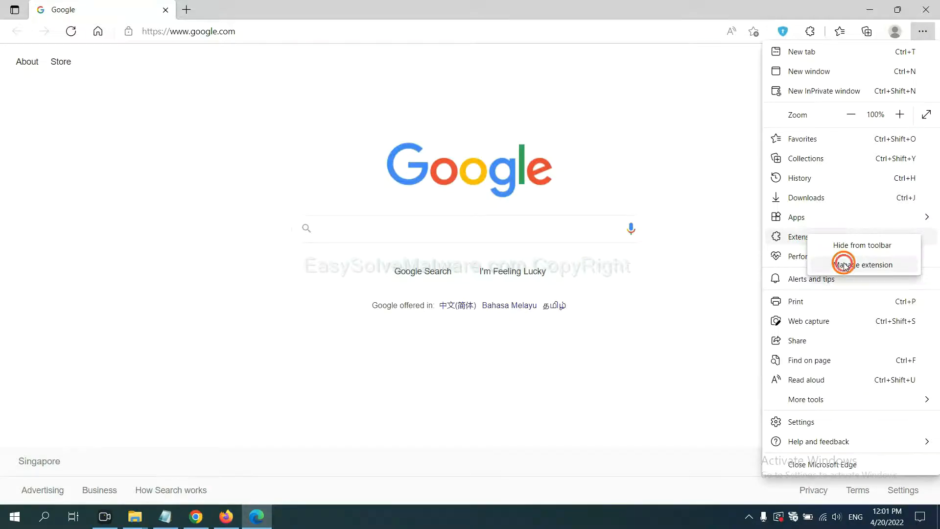
{"action": "left_click", "coordinate": [844, 264]}
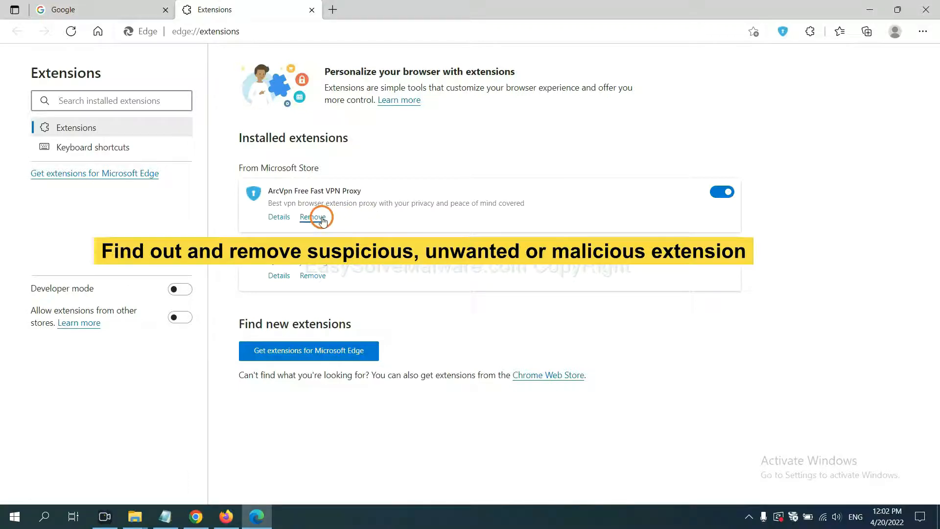
{"action": "left_click", "coordinate": [315, 217]}
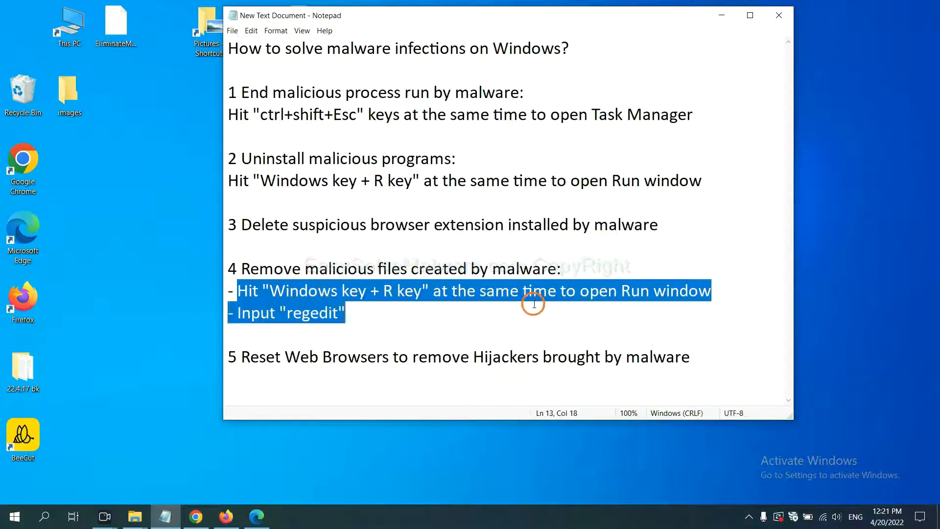
- Launch regedit from the Run window to open Registry Editor
{"action": "left_click", "coordinate": [547, 297]}
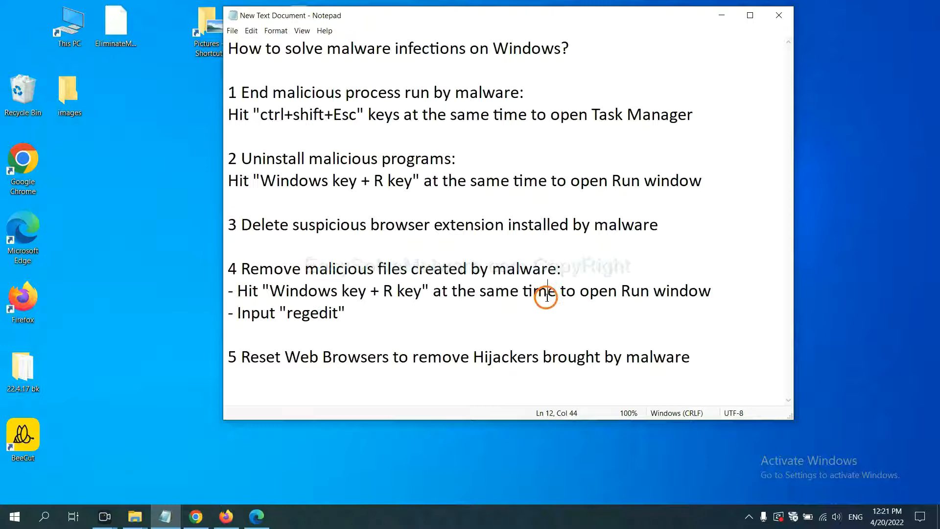
{"action": "key", "text": "Win+r"}
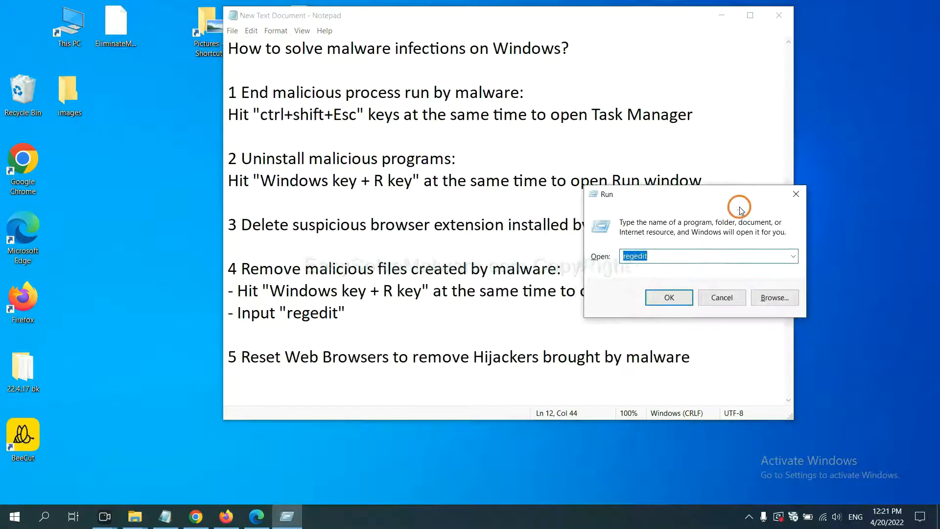
{"action": "left_click", "coordinate": [663, 256]}
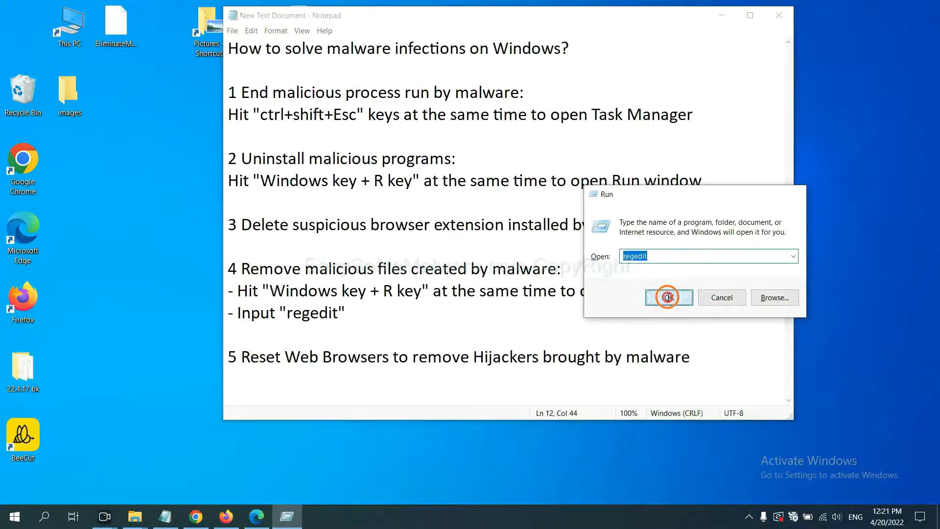
{"action": "left_click", "coordinate": [669, 297]}
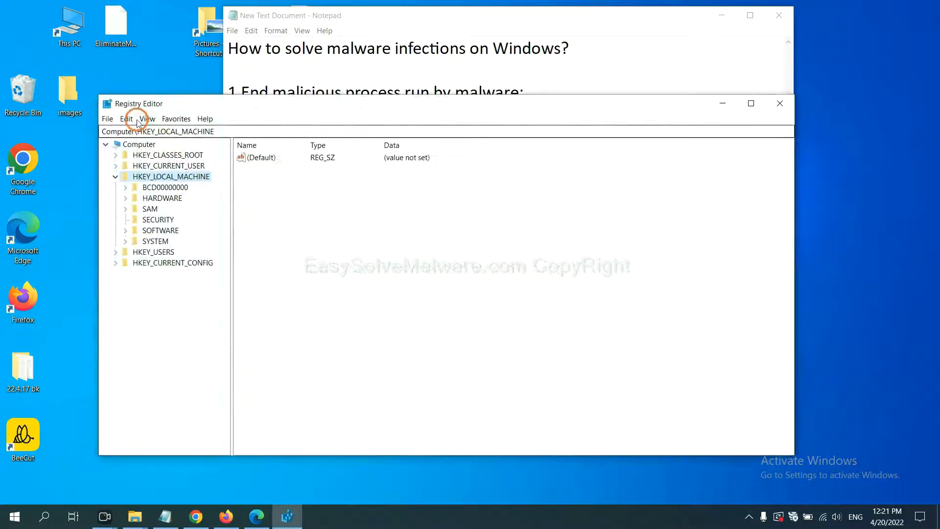
- Search the registry for the malware name using Edit > Find and Find Next
{"action": "left_click", "coordinate": [131, 119]}
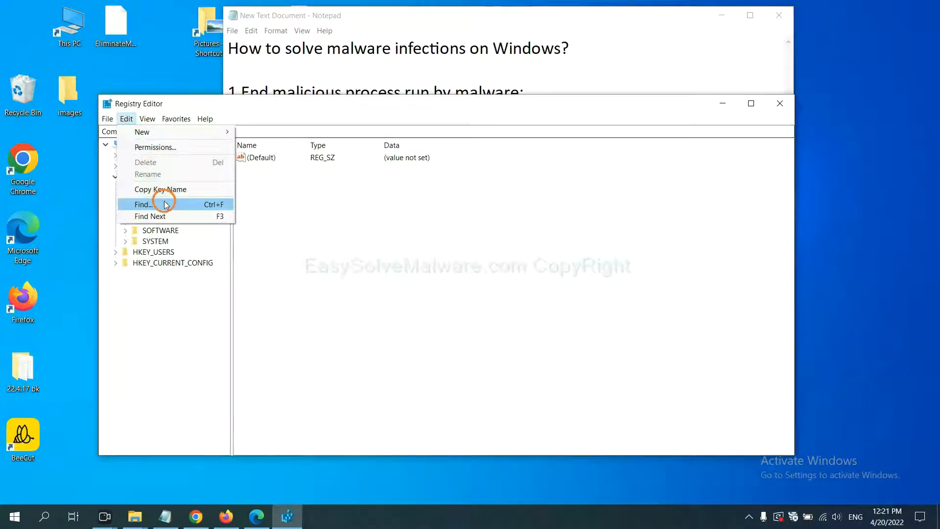
{"action": "left_click", "coordinate": [142, 204]}
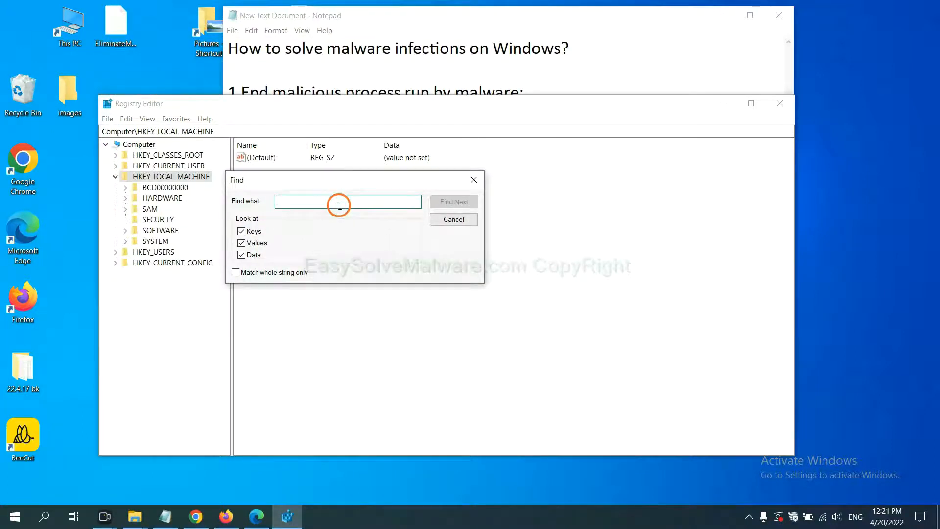
{"action": "type", "text": "Input the name of malware"}
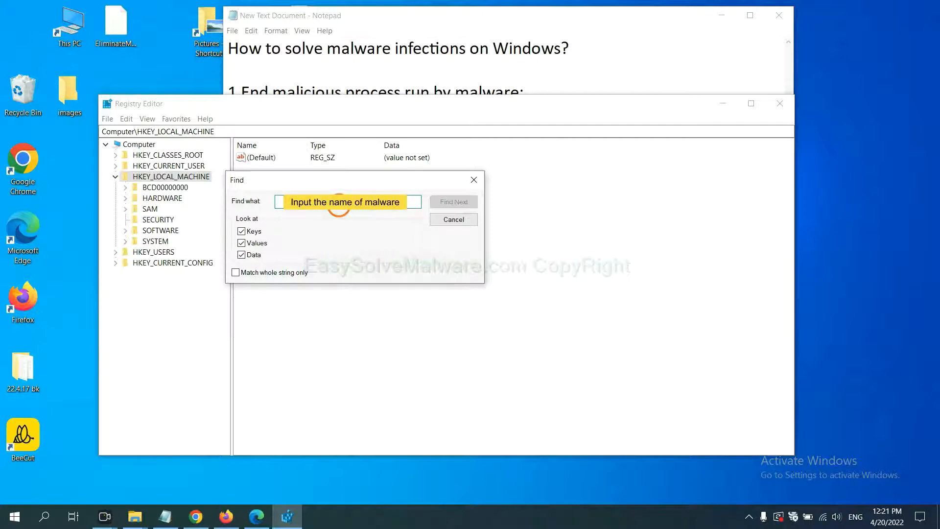
{"action": "type", "text": "be"}
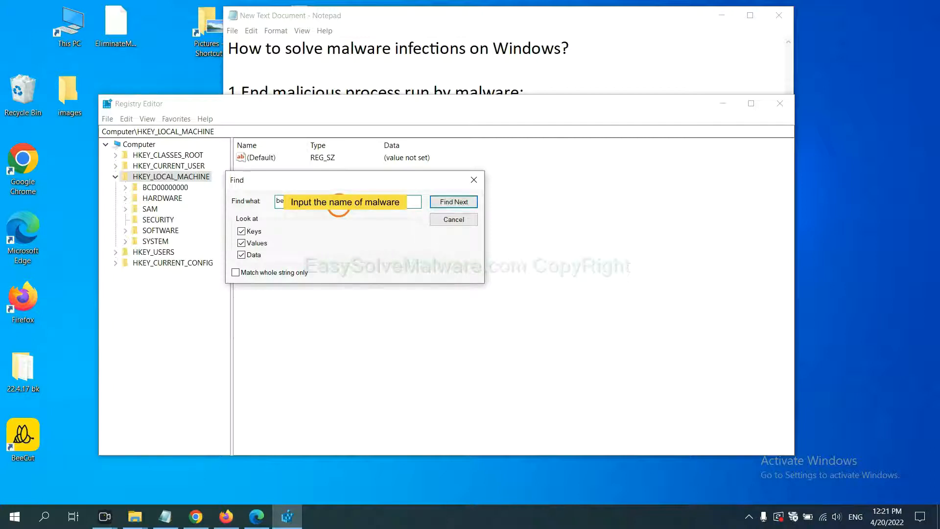
{"action": "left_click", "coordinate": [453, 202]}
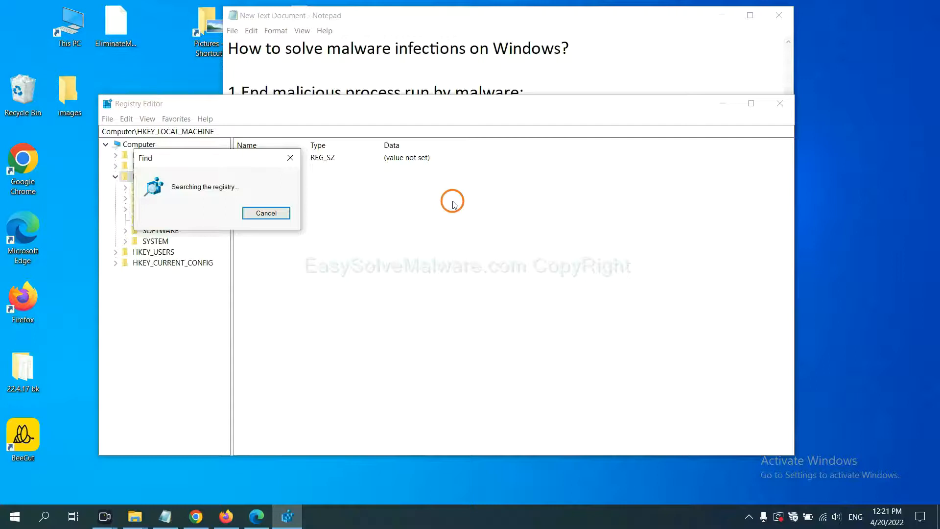
{"action": "mouse_move", "coordinate": [395, 194]}
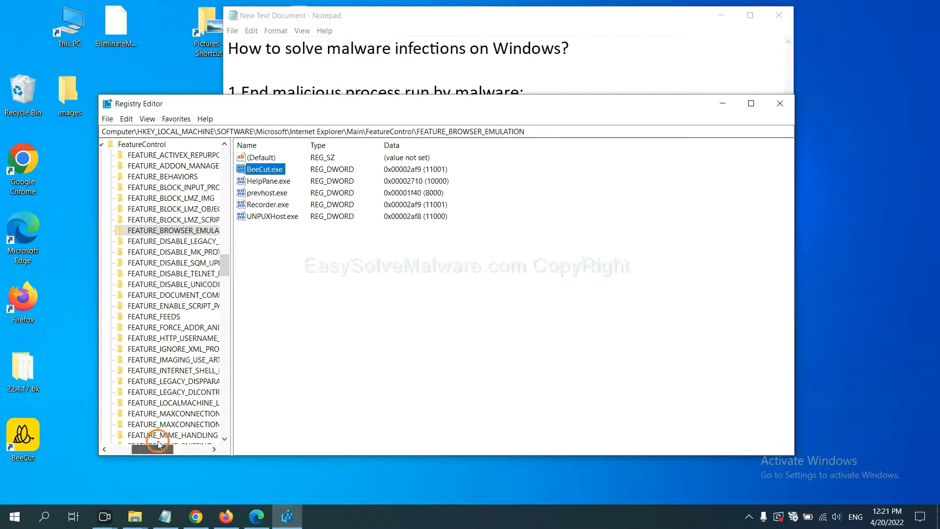
{"action": "mouse_move", "coordinate": [257, 299]}
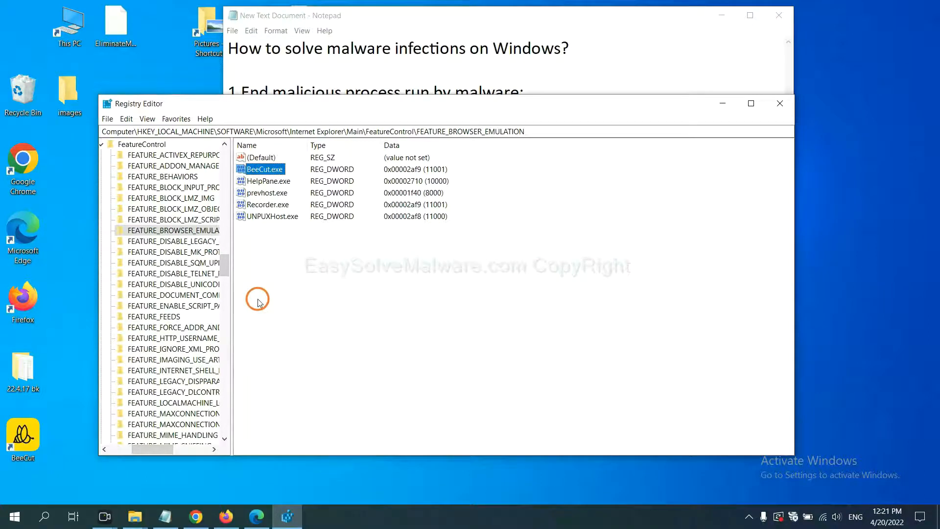
{"action": "mouse_move", "coordinate": [229, 242]}
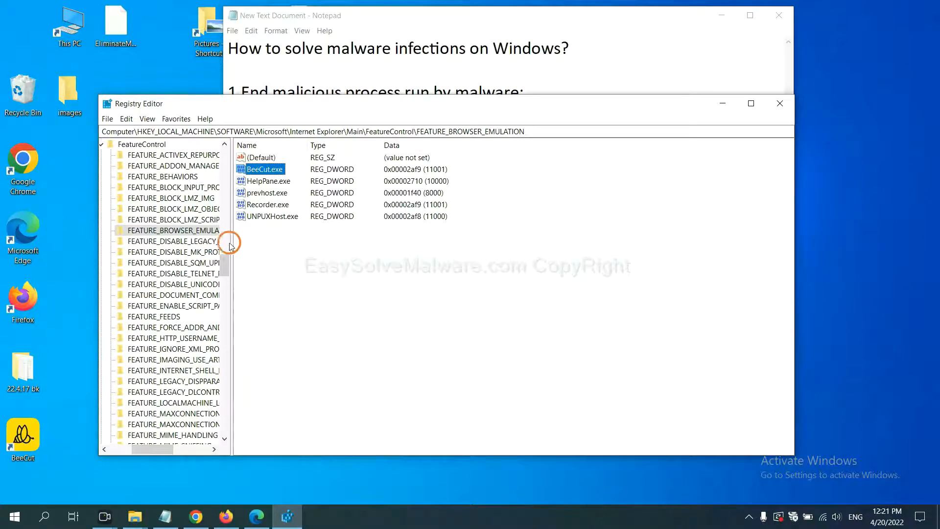
- Show the Delete option for the FEATURE_BROWSER_EMULATION key containing BeeCut.exe, then dismiss it
{"action": "right_click", "coordinate": [188, 230]}
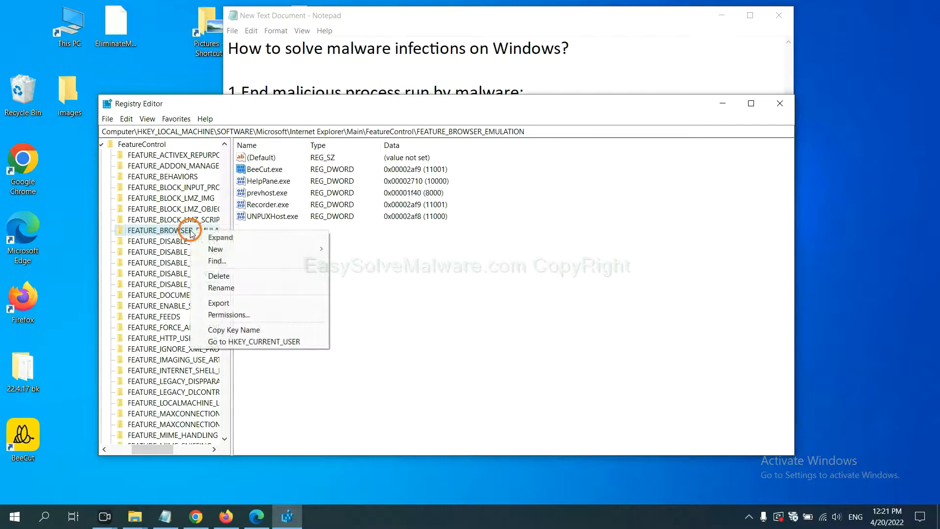
{"action": "mouse_move", "coordinate": [214, 239]}
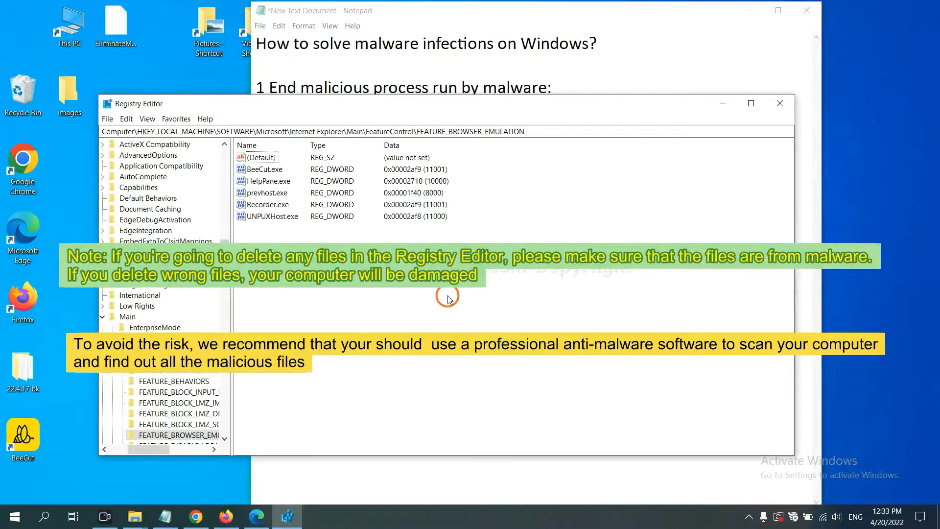
{"action": "mouse_move", "coordinate": [437, 302]}
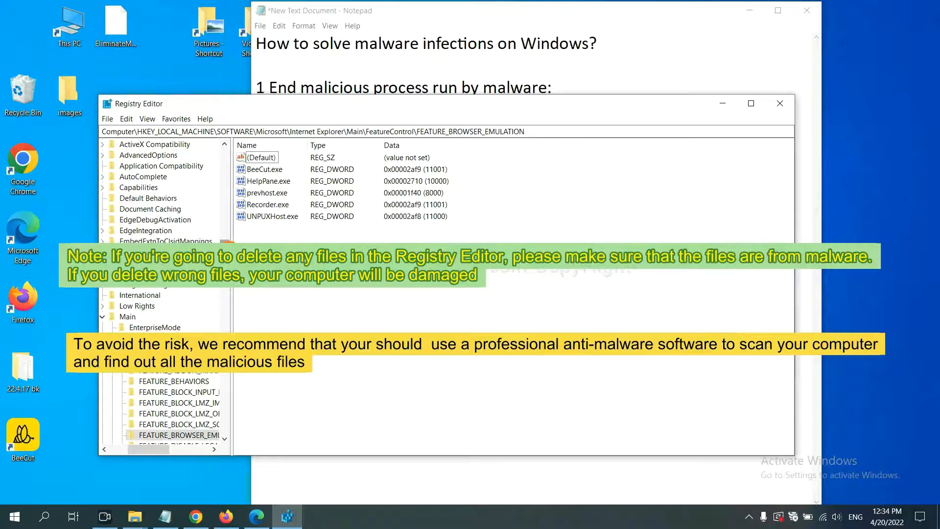
{"action": "left_click", "coordinate": [324, 298]}
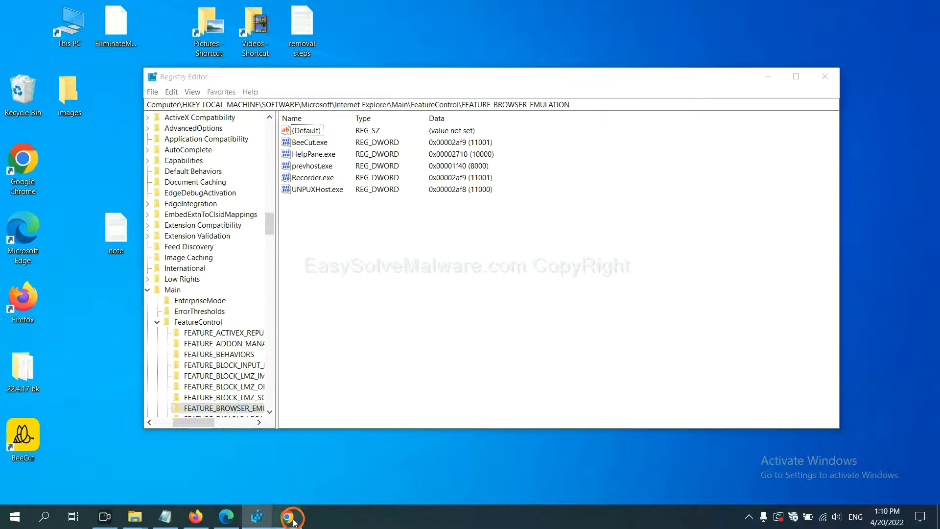
- Scroll Chrome's EasySolveMalware.com guide down to its Windows and Mac Quick Menu
{"action": "left_click", "coordinate": [286, 516]}
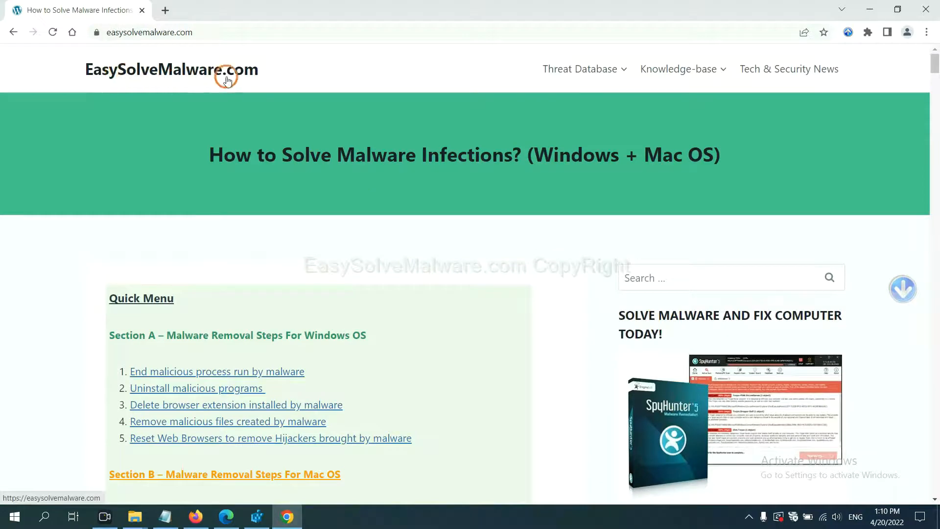
{"action": "scroll", "scroll_direction": "down", "scroll_amount": 3}
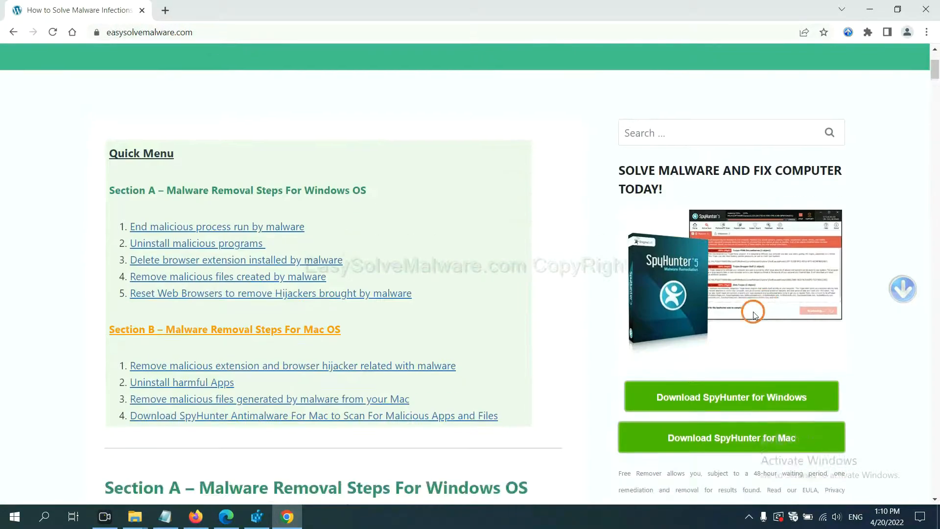
{"action": "scroll", "scroll_direction": "down", "scroll_amount": 3}
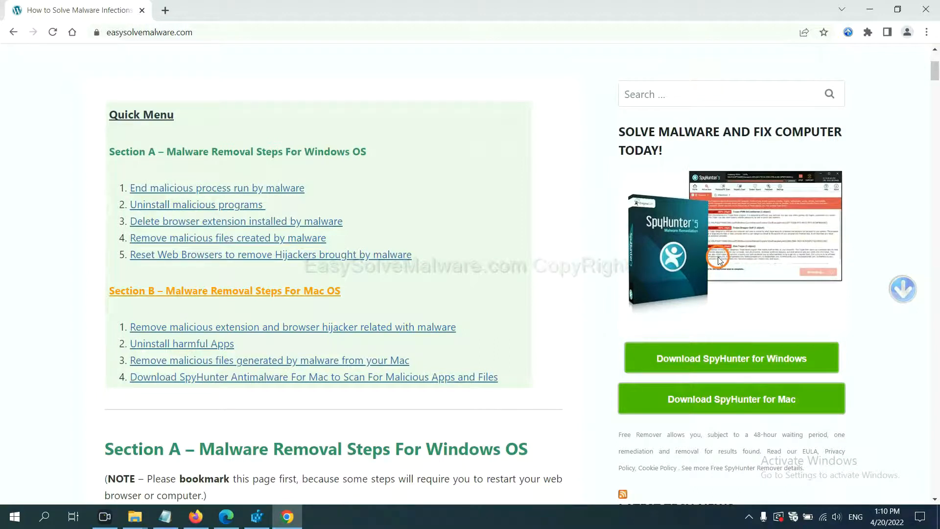
{"action": "mouse_move", "coordinate": [740, 365]}
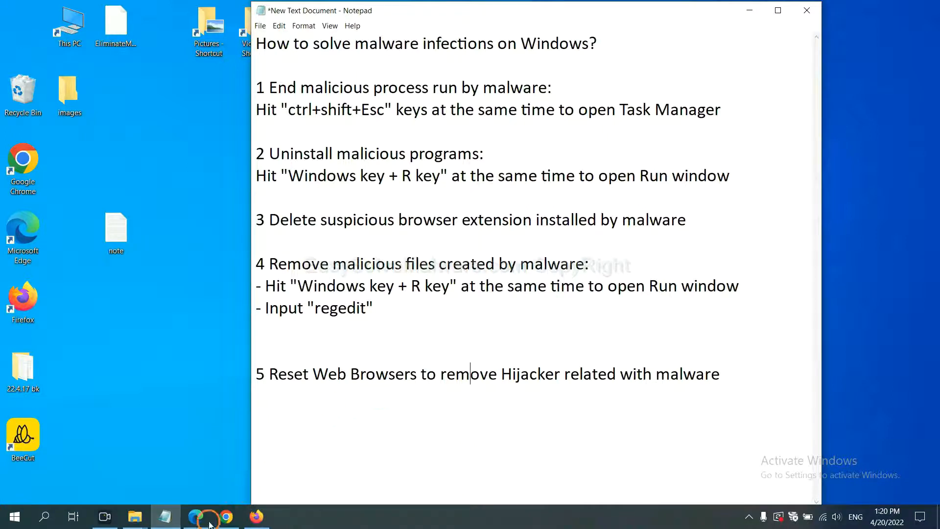
- Search Chrome's Settings for 'reset' to reach the Reset settings confirmation
{"action": "left_click", "coordinate": [226, 516]}
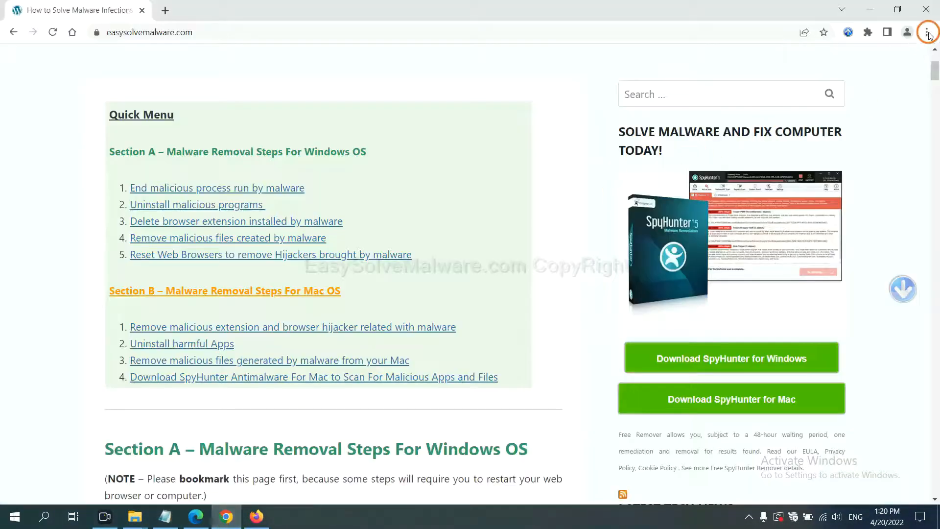
{"action": "left_click", "coordinate": [927, 31]}
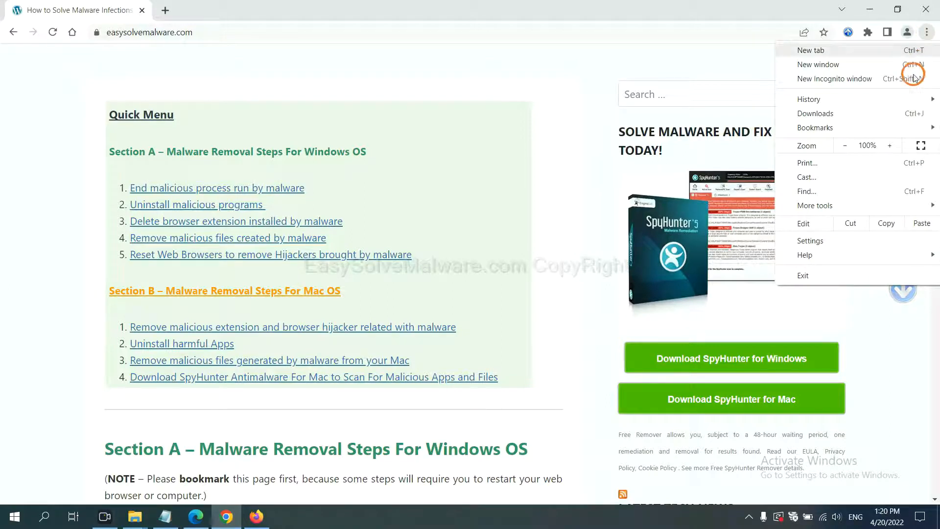
{"action": "left_click", "coordinate": [810, 241]}
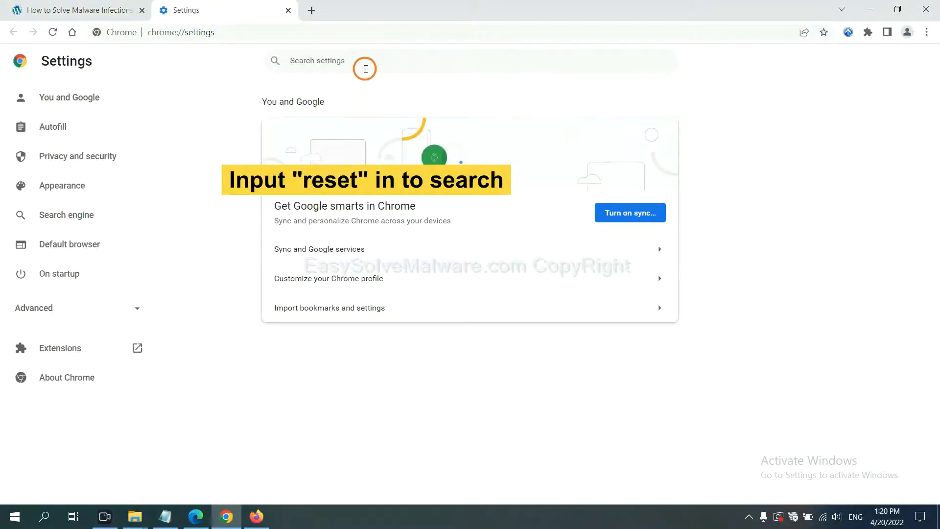
{"action": "type", "text": "reset"}
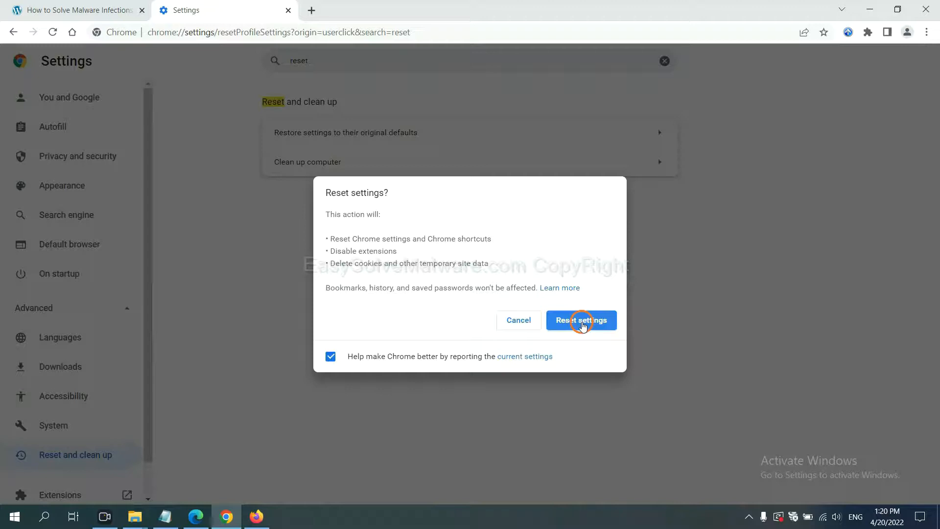
{"action": "mouse_move", "coordinate": [260, 507]}
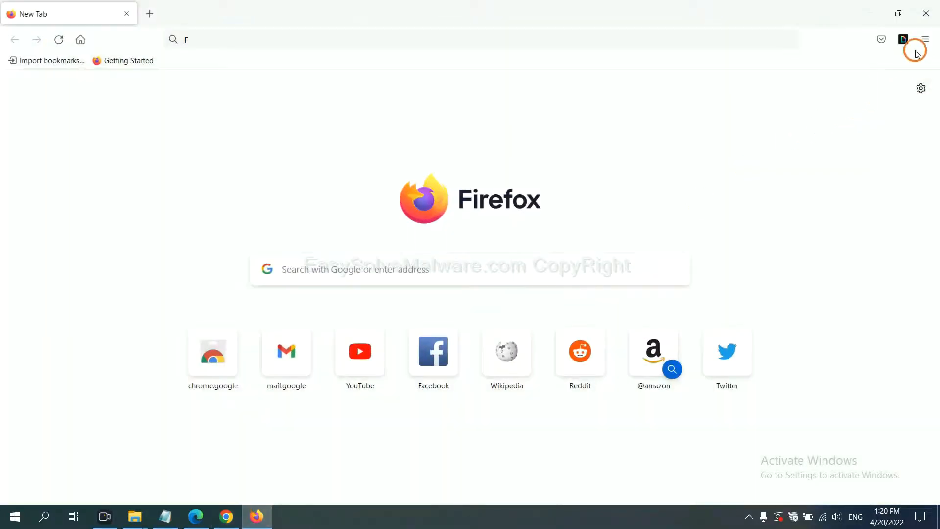
- Start Refresh Firefox from Help's Troubleshooting Information page to restore defaults
{"action": "left_click", "coordinate": [926, 38]}
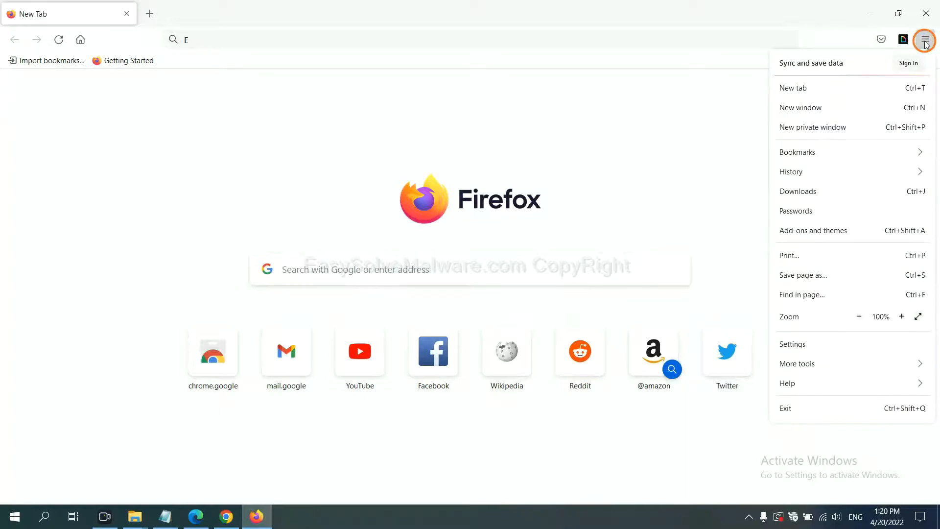
{"action": "mouse_move", "coordinate": [808, 377]}
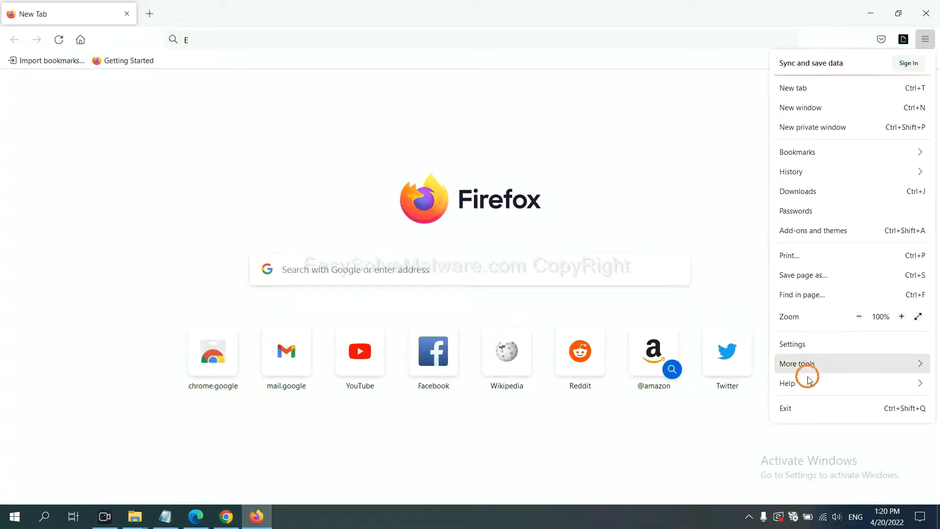
{"action": "left_click", "coordinate": [808, 383]}
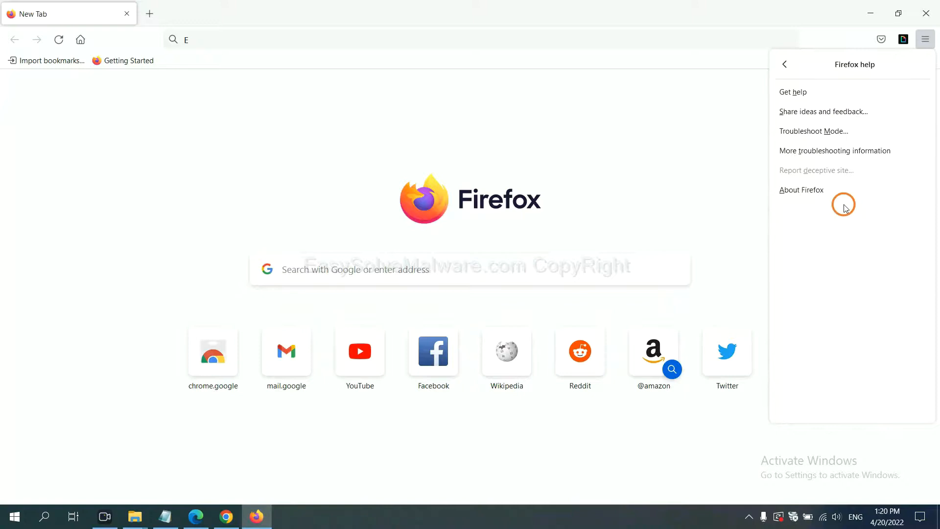
{"action": "mouse_move", "coordinate": [826, 154]}
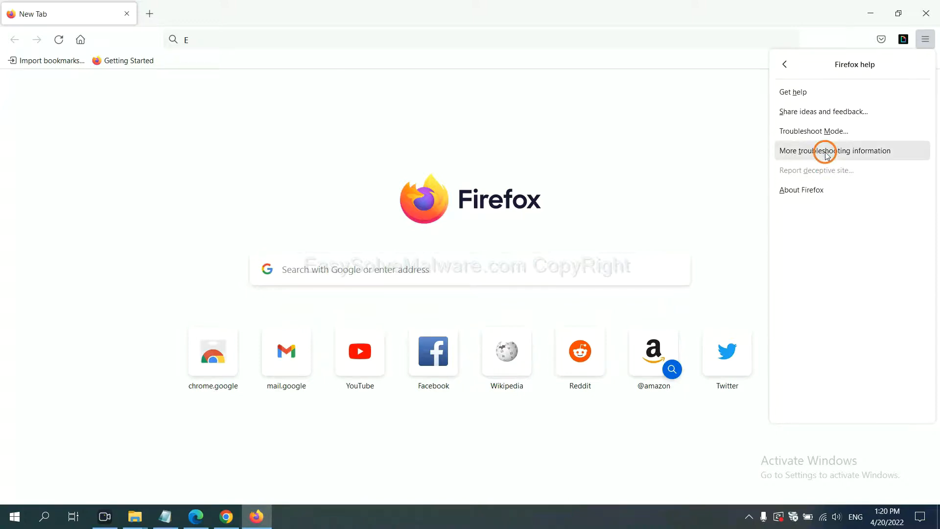
{"action": "left_click", "coordinate": [835, 150]}
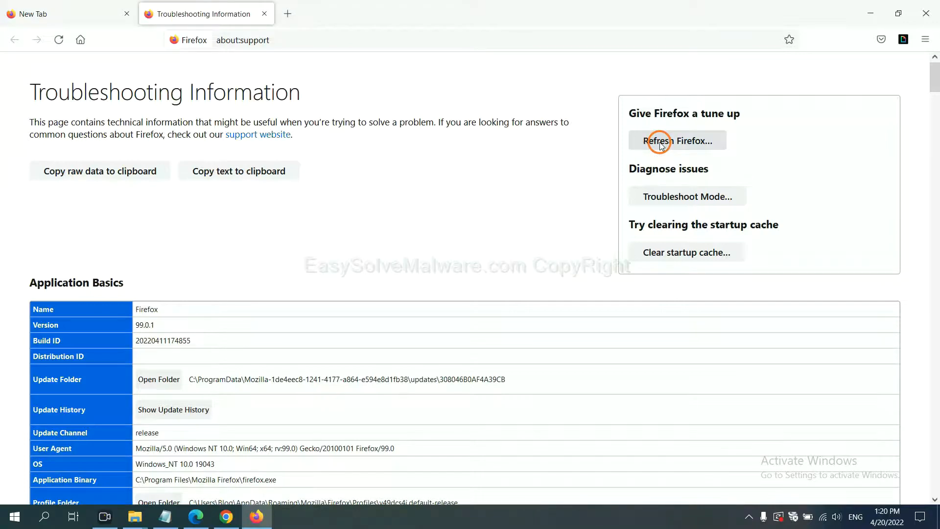
{"action": "left_click", "coordinate": [661, 142]}
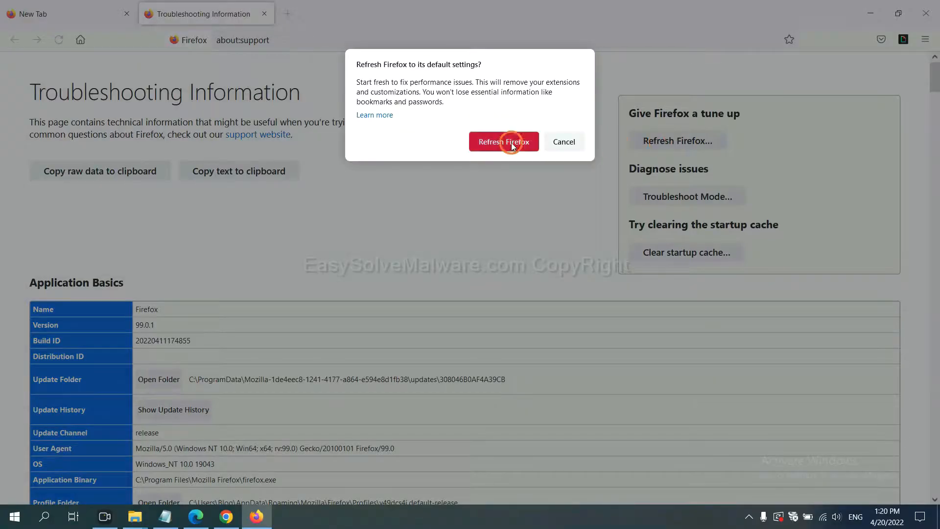
{"action": "mouse_move", "coordinate": [236, 419]}
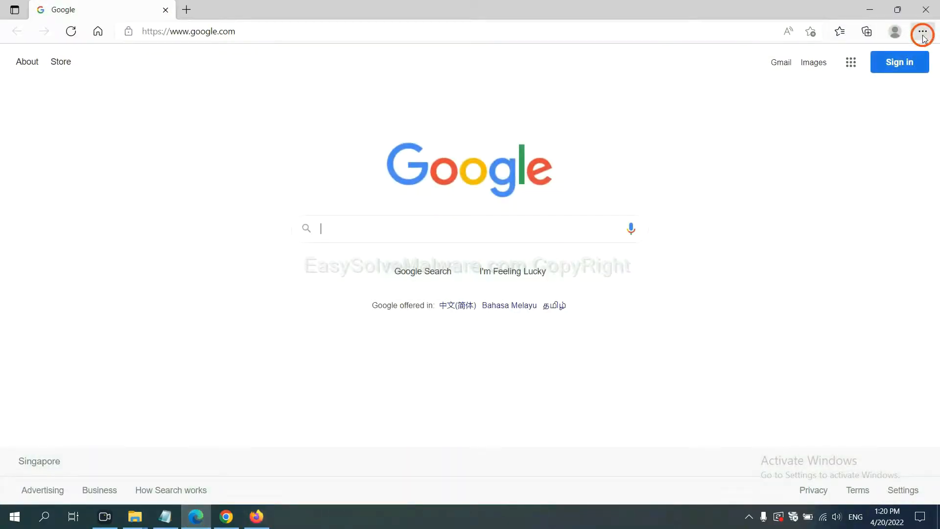
- Search Edge Settings for 'reset' and choose Restore settings to their default values
{"action": "left_click", "coordinate": [925, 30]}
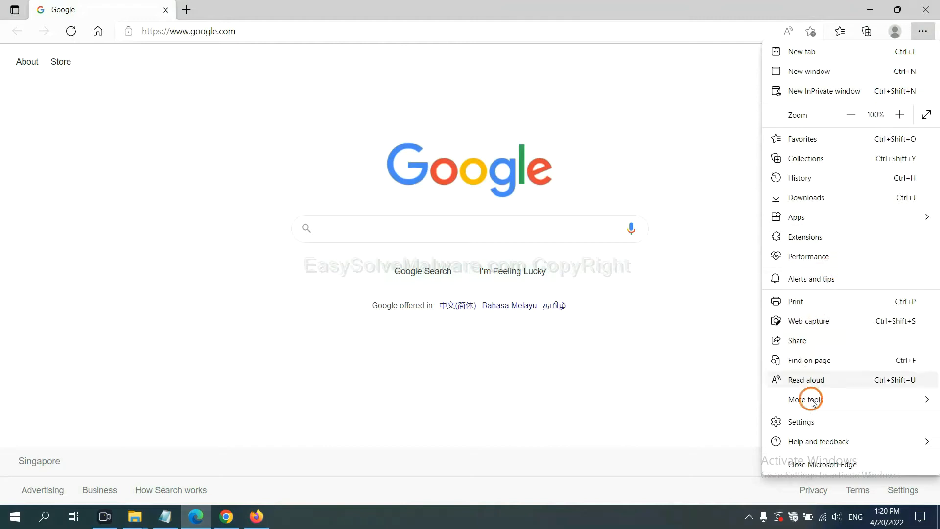
{"action": "left_click", "coordinate": [802, 421]}
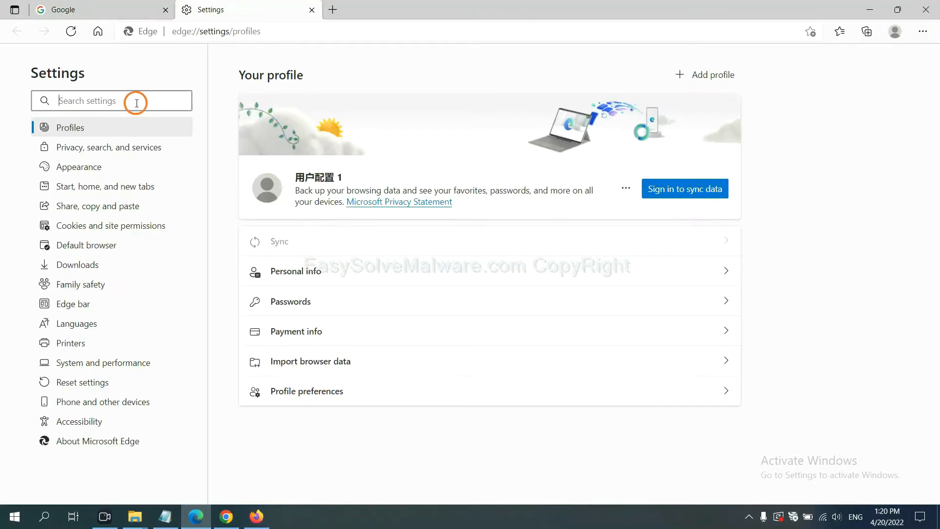
{"action": "type", "text": "reset"}
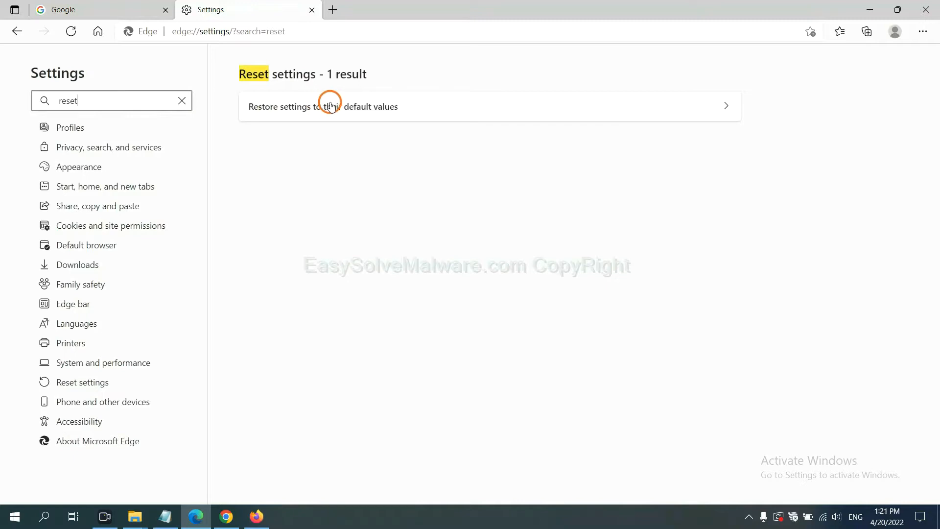
{"action": "left_click", "coordinate": [329, 106]}
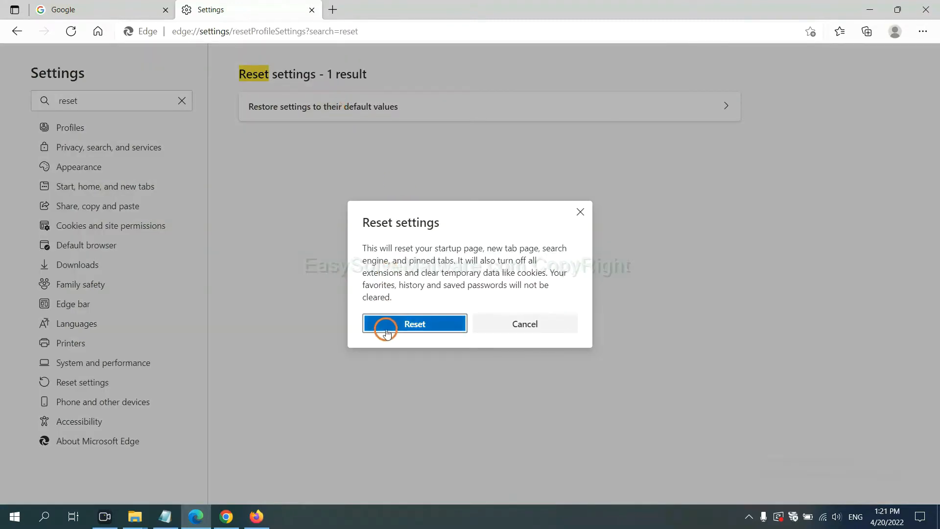